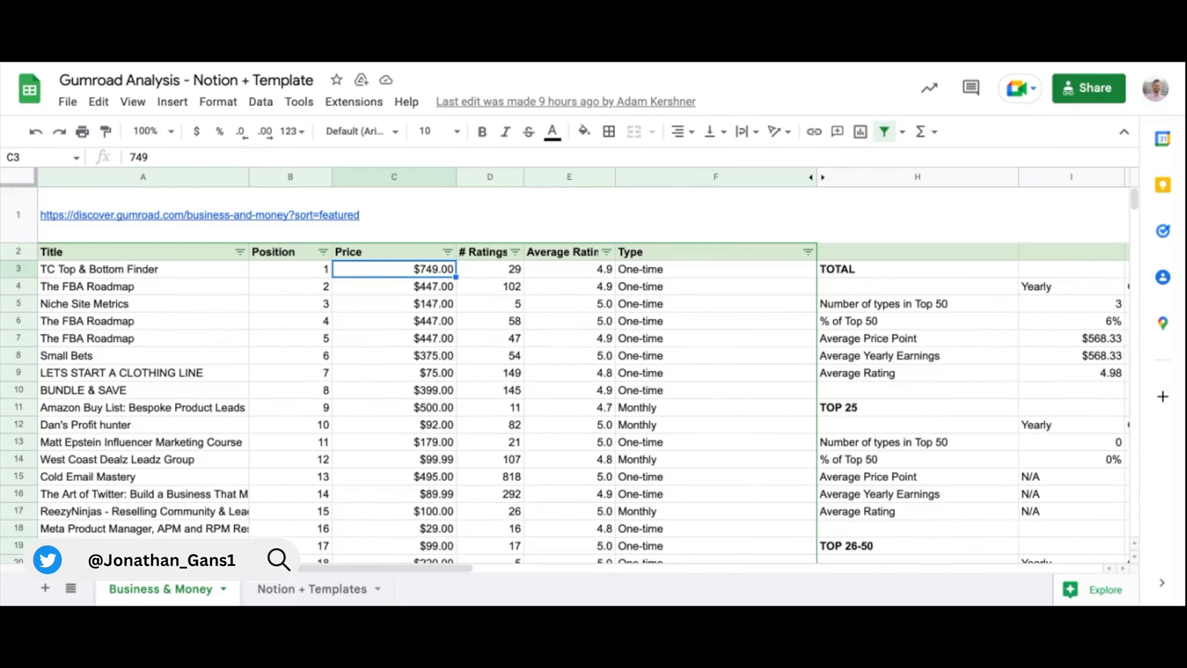
- Scroll around the ranking research sheet and inspect the formula counting One-time products
{"action": "scroll", "scroll_direction": "down", "scroll_amount": 3}
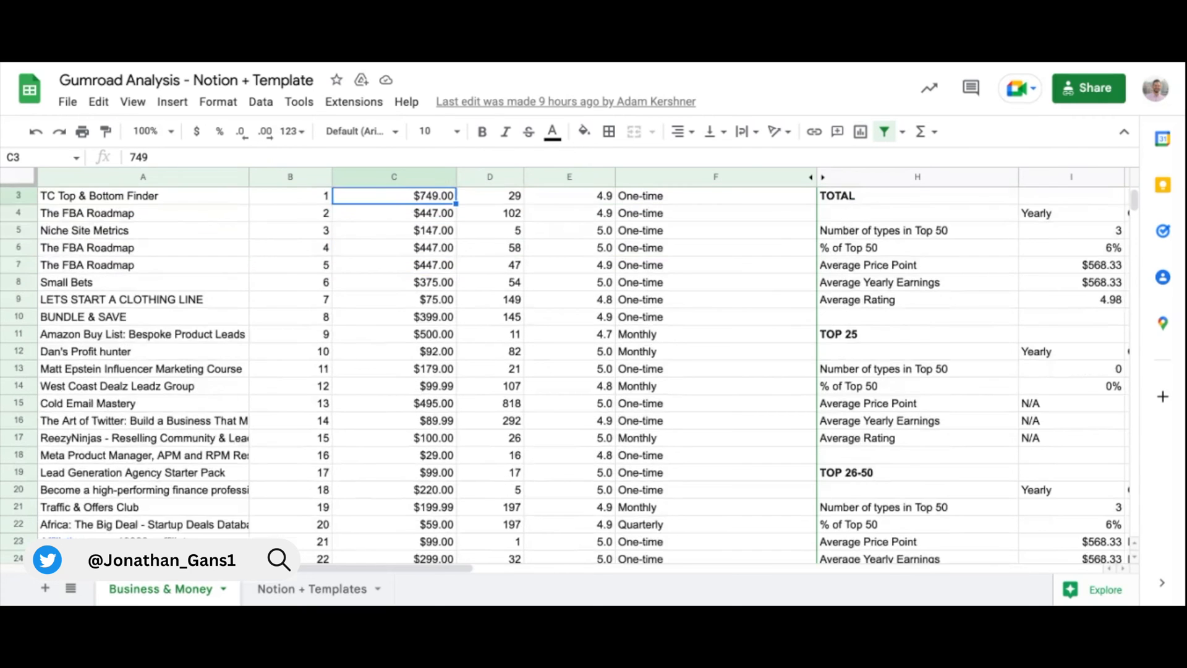
{"action": "scroll", "scroll_direction": "down", "scroll_amount": 3}
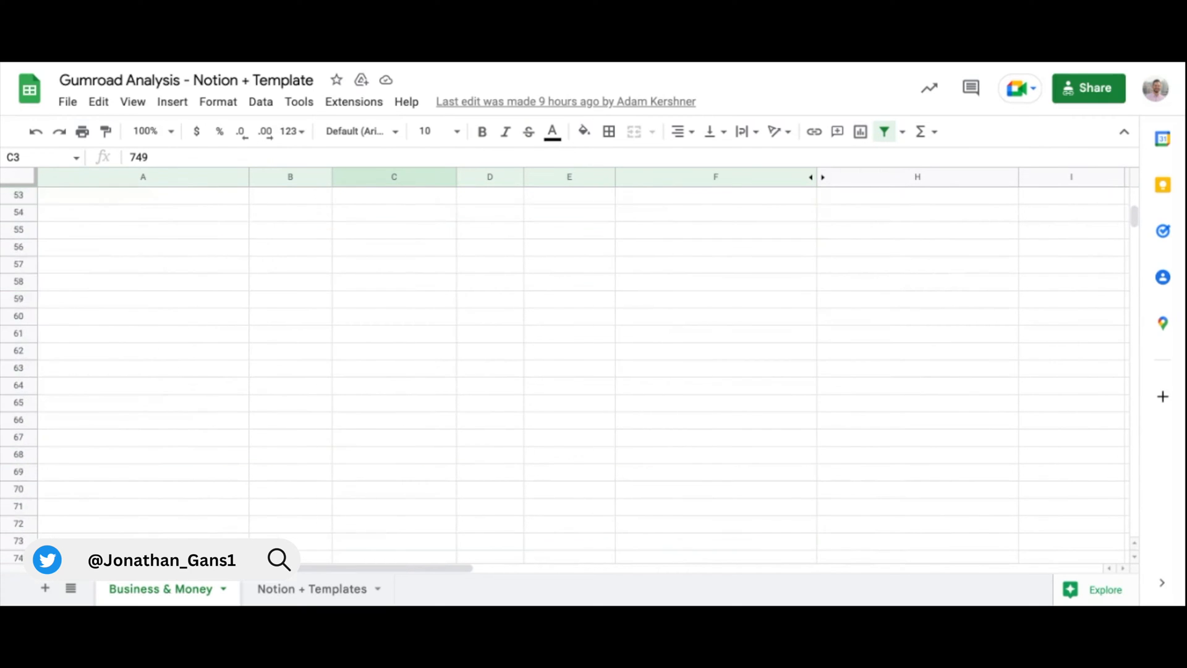
{"action": "scroll", "scroll_direction": "up", "scroll_amount": 3}
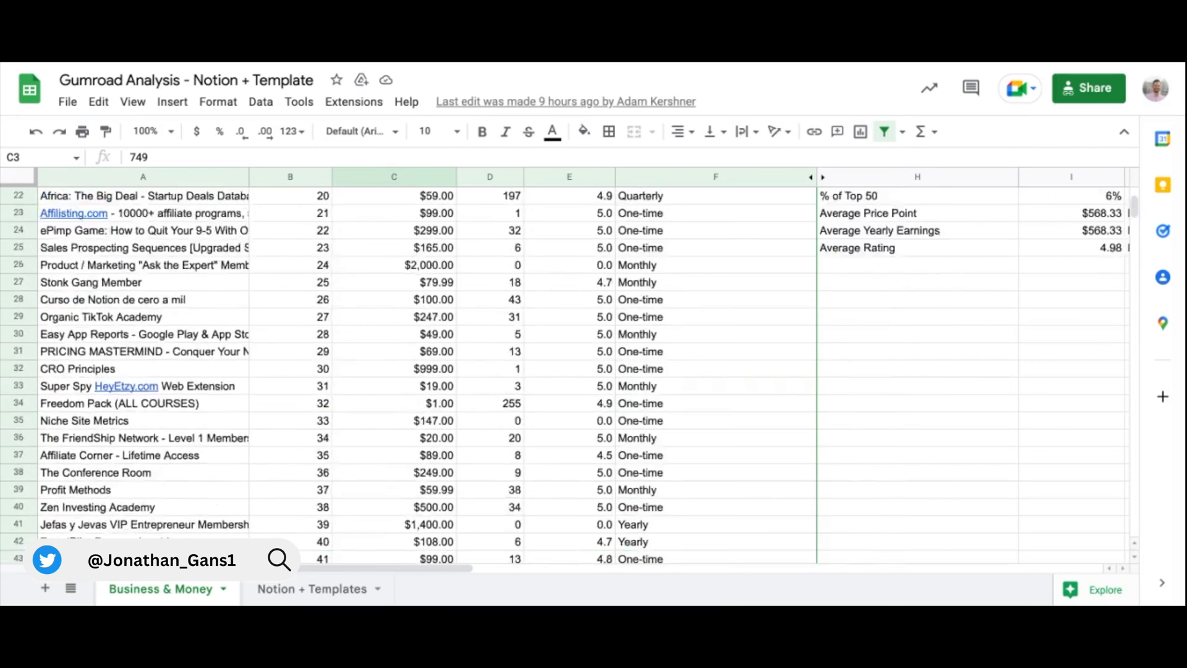
{"action": "scroll", "scroll_direction": "up", "scroll_amount": 3}
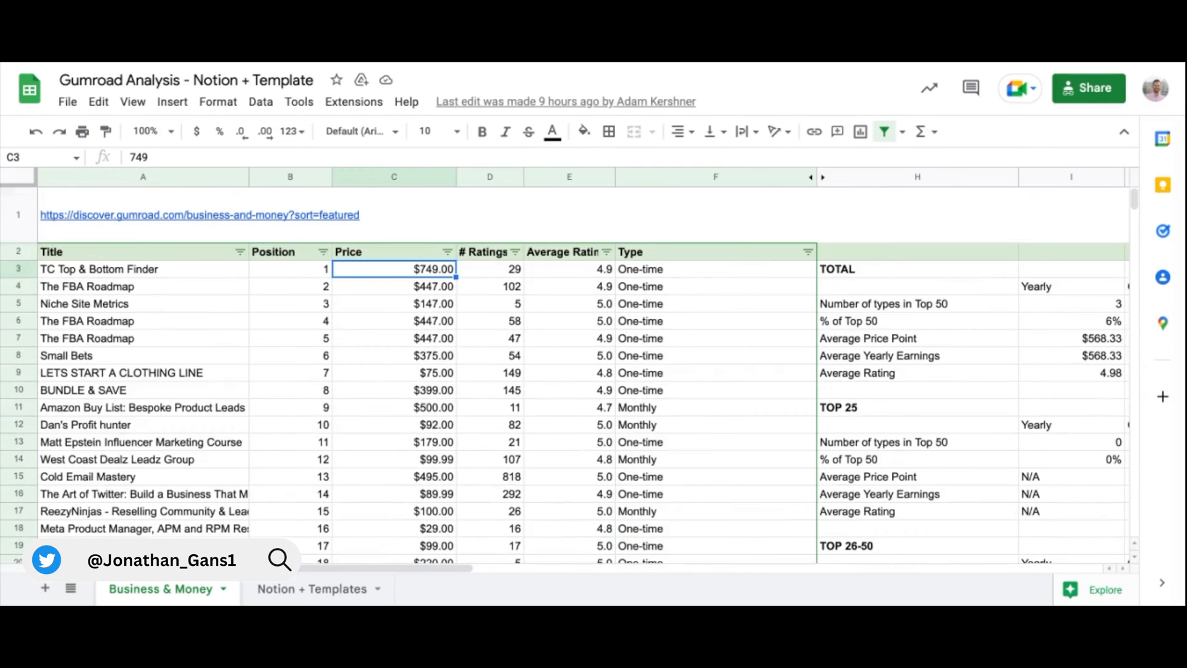
{"action": "scroll", "scroll_direction": "right", "scroll_amount": 3}
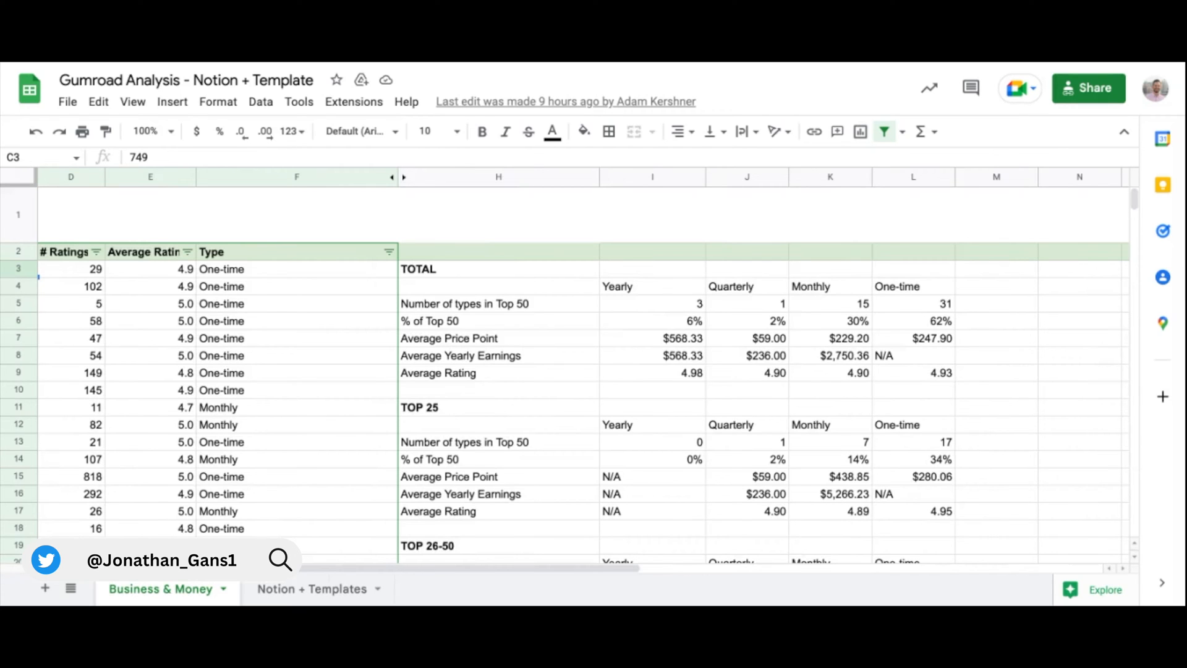
{"action": "scroll", "scroll_direction": "down", "scroll_amount": 3}
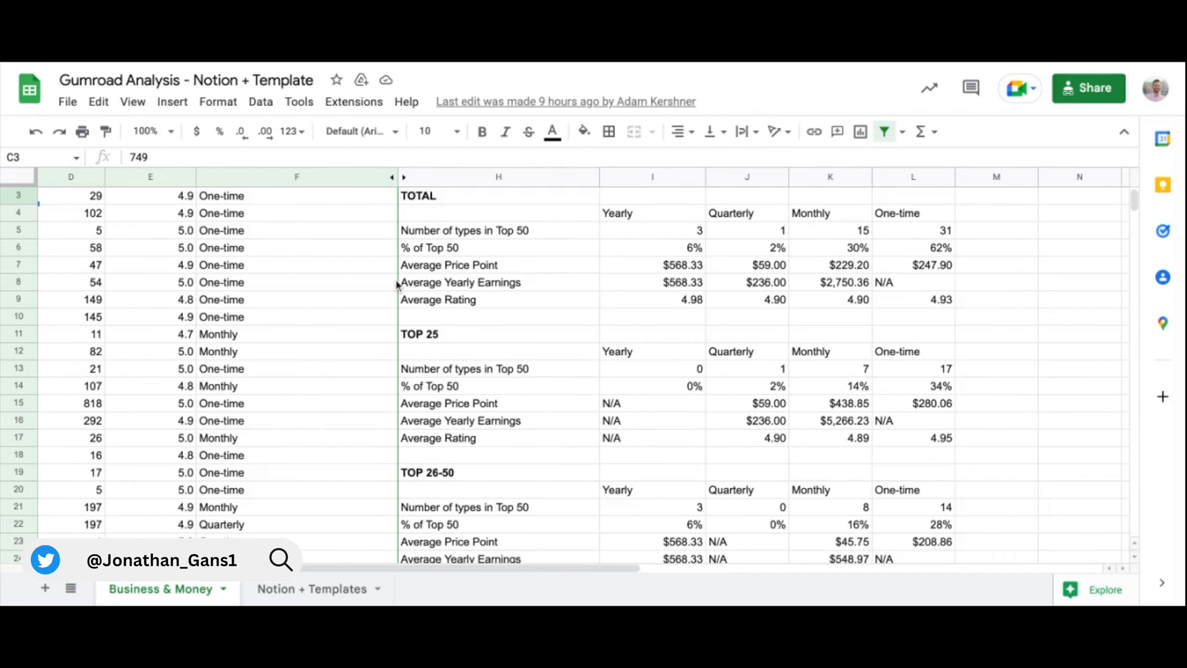
{"action": "scroll", "scroll_direction": "right", "scroll_amount": 3}
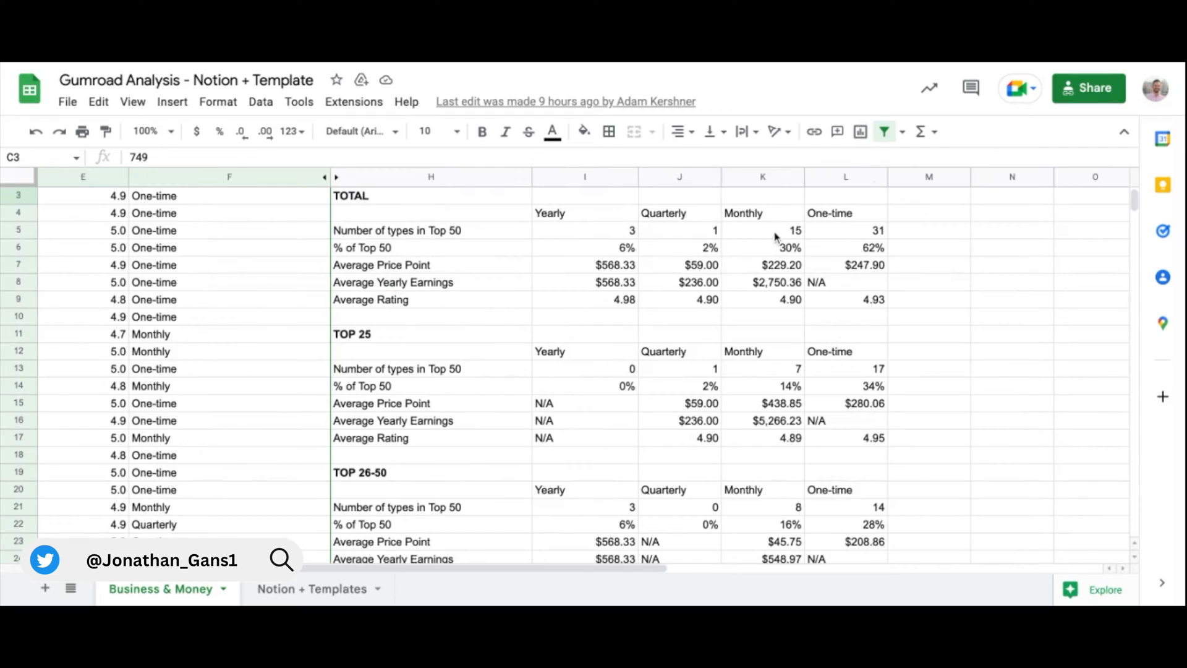
{"action": "left_click", "coordinate": [846, 230]}
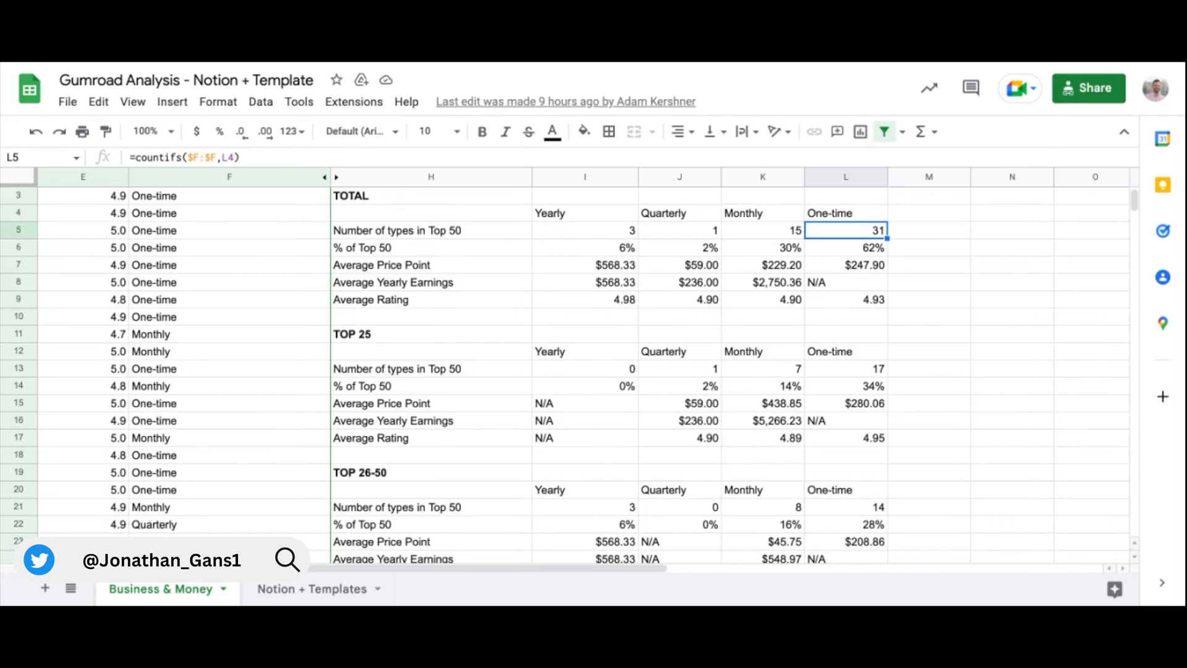
- Browse the Films and remaining category menus, then scroll Discover to Business & Money featured products
{"action": "scroll", "scroll_direction": "down", "scroll_amount": 3}
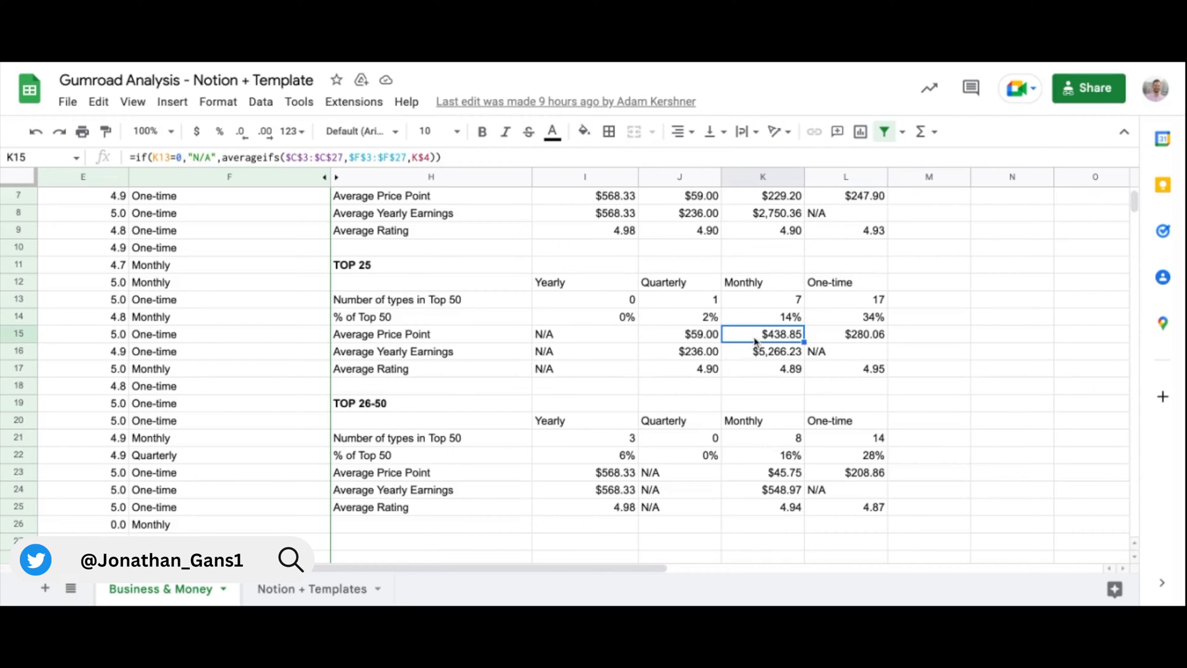
{"action": "mouse_move", "coordinate": [748, 339]}
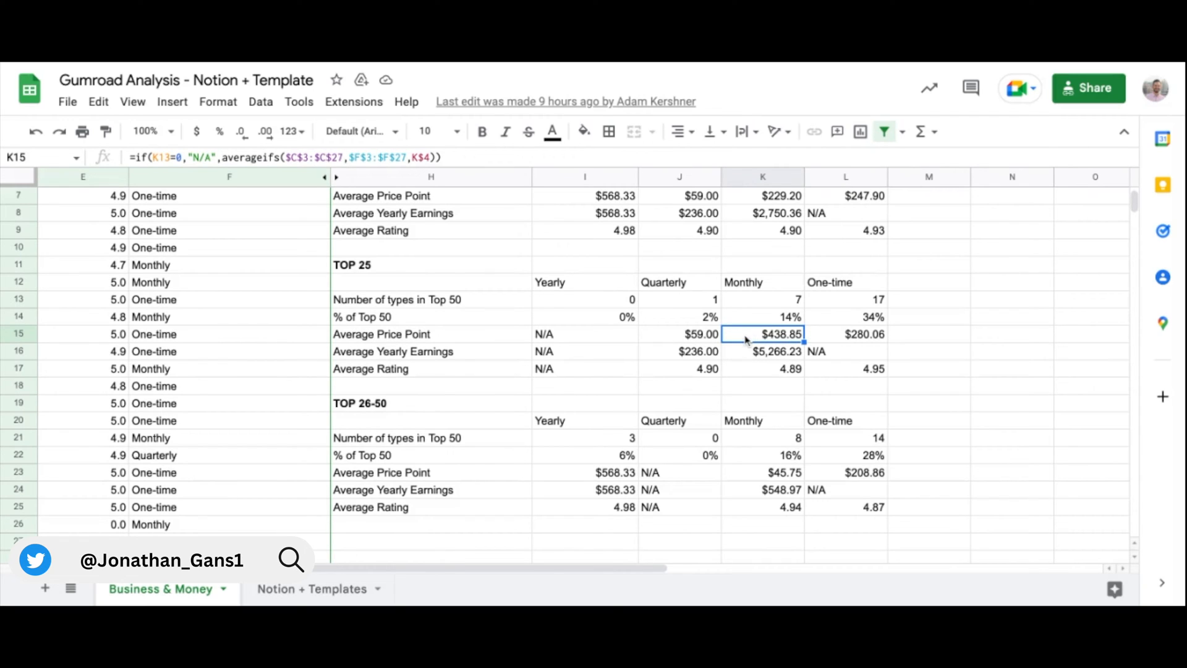
{"action": "mouse_move", "coordinate": [750, 474]}
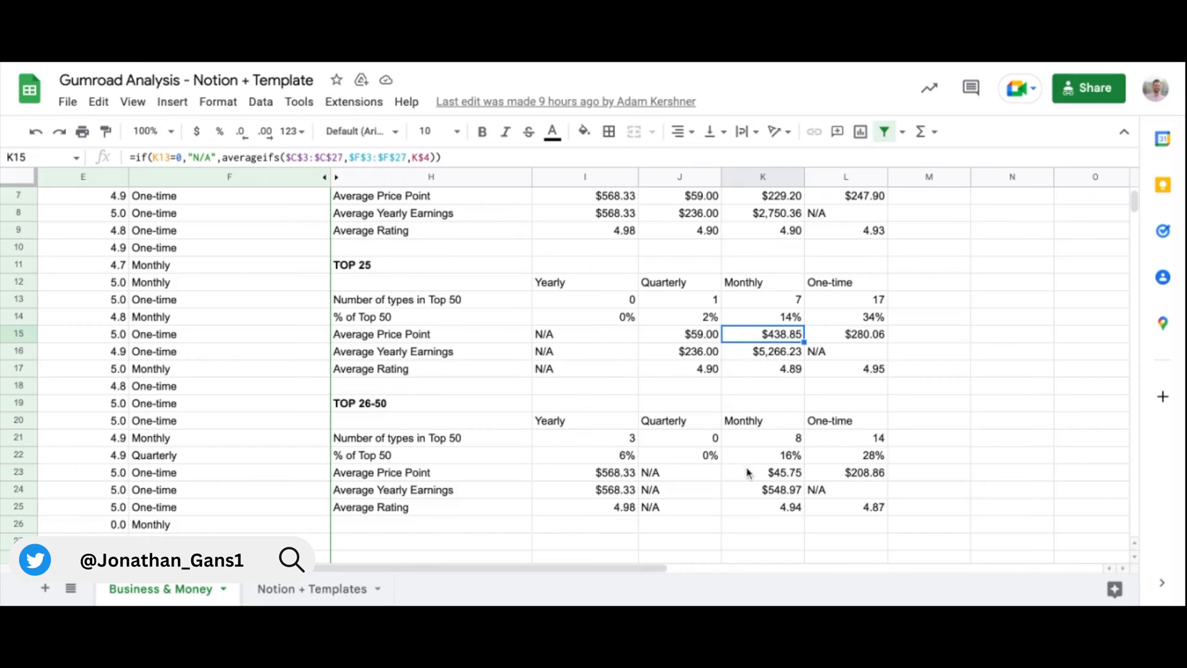
{"action": "left_click", "coordinate": [763, 471]}
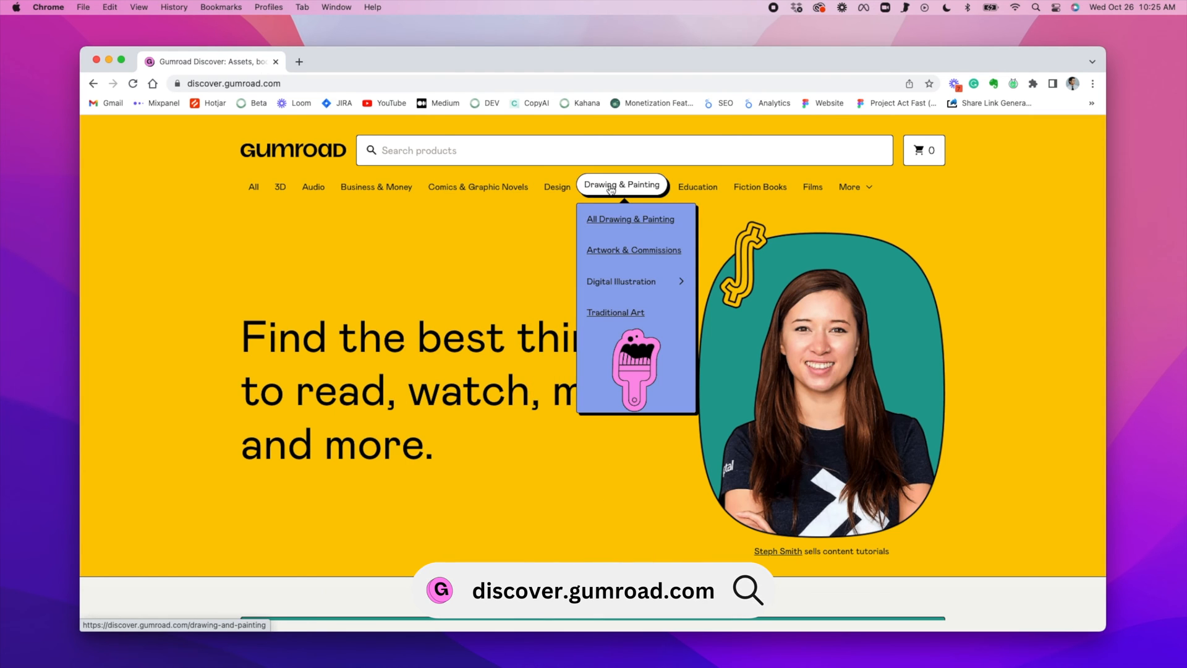
{"action": "left_click", "coordinate": [809, 187]}
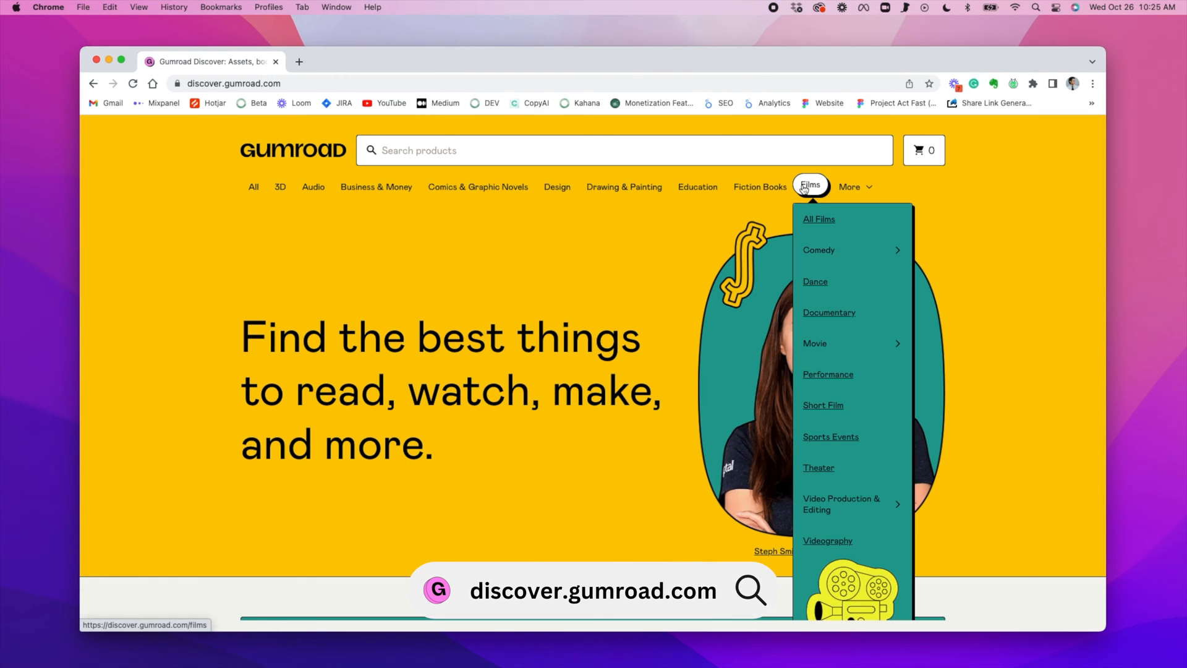
{"action": "left_click", "coordinate": [849, 187]}
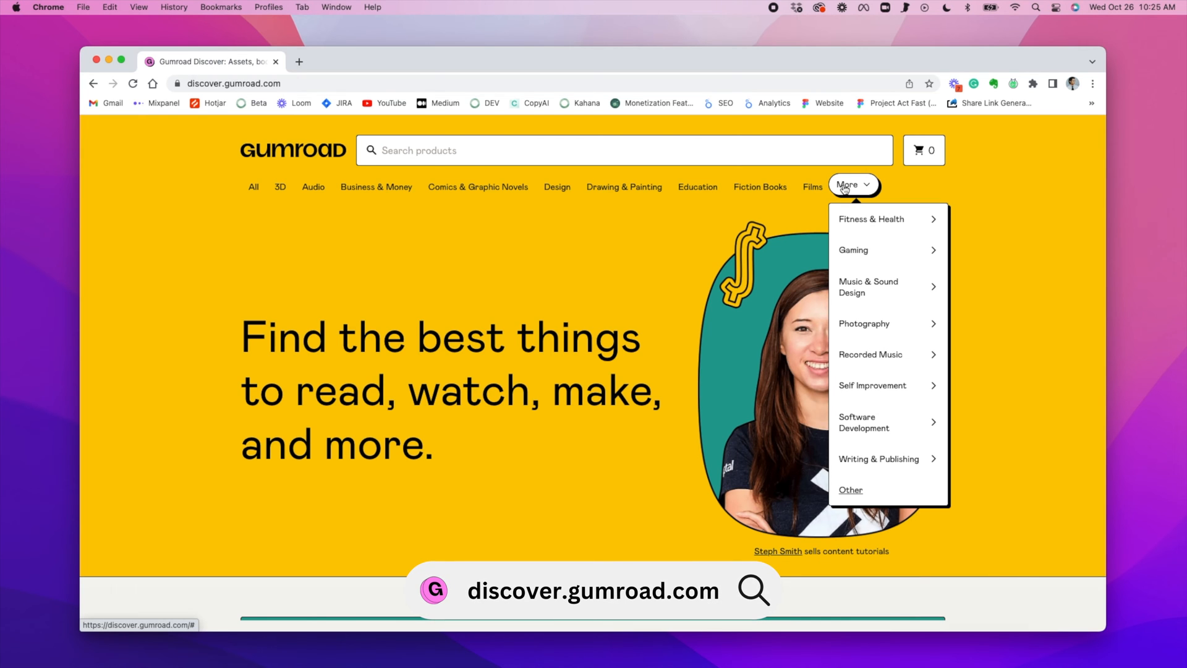
{"action": "mouse_move", "coordinate": [970, 182]}
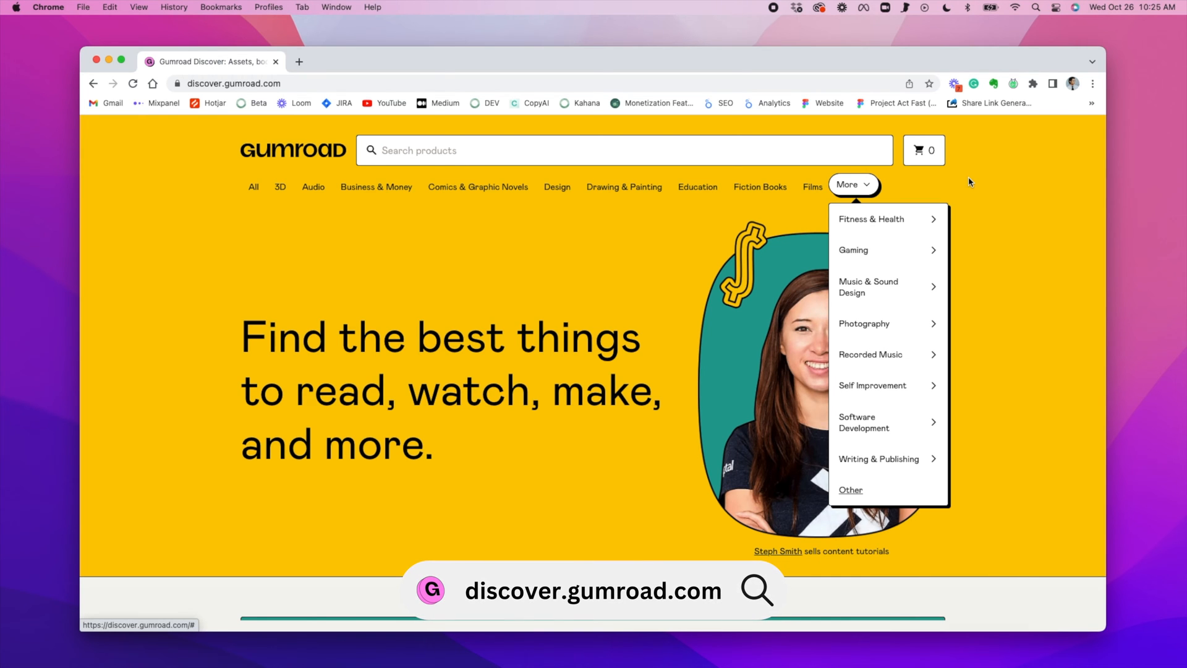
{"action": "scroll", "scroll_direction": "down", "scroll_amount": 3}
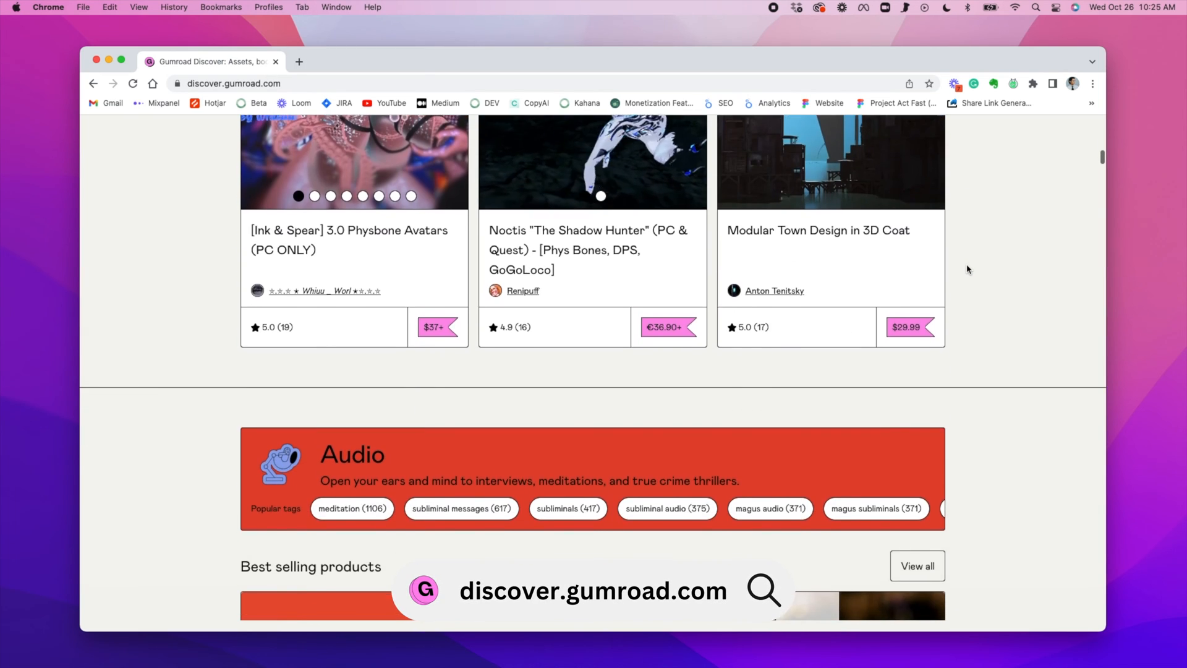
{"action": "scroll", "scroll_direction": "down", "scroll_amount": 3}
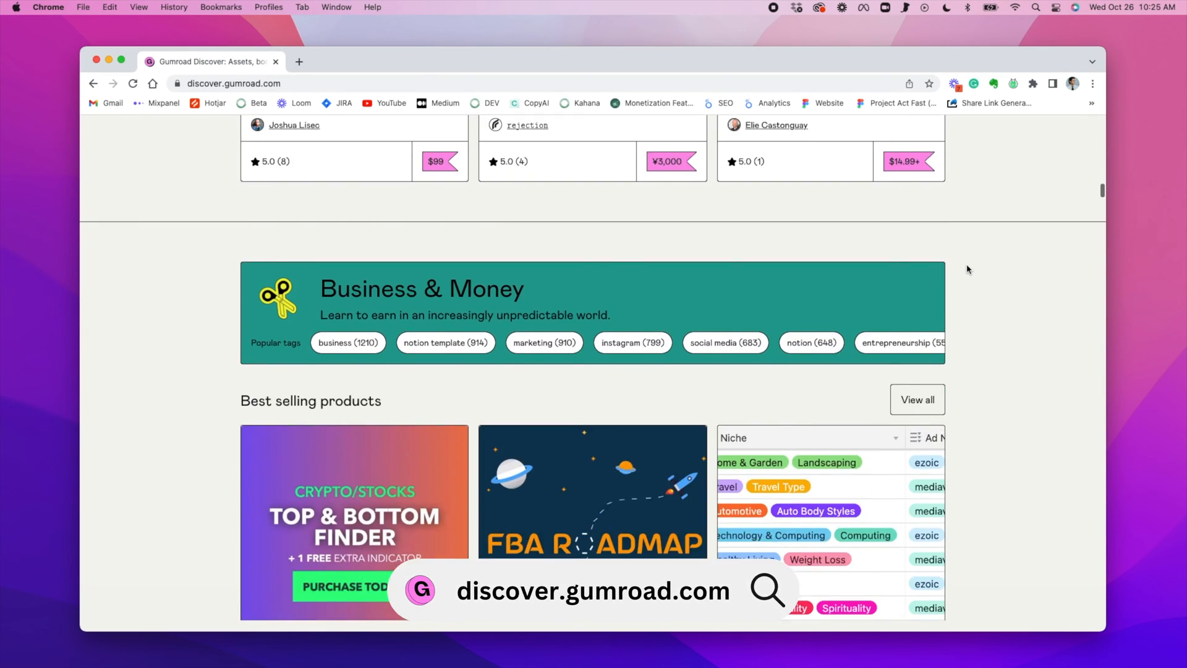
{"action": "scroll", "scroll_direction": "down", "scroll_amount": 3}
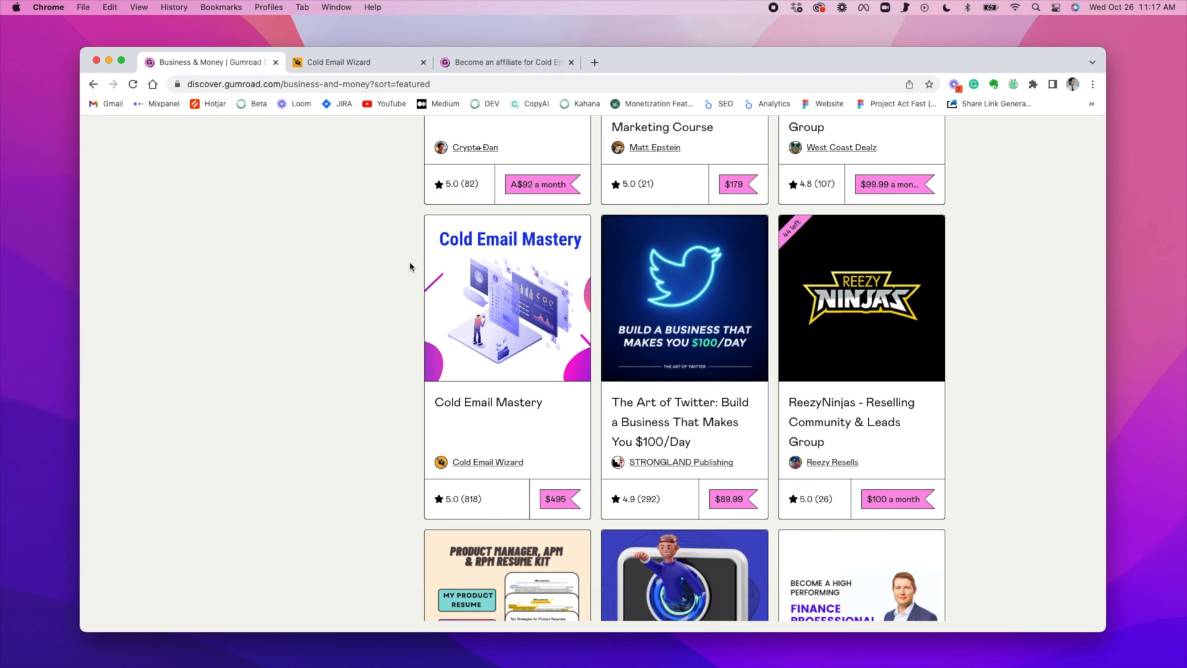
- Open the Cold Email Mastery product page and scroll through its full sales description
{"action": "left_click", "coordinate": [507, 341]}
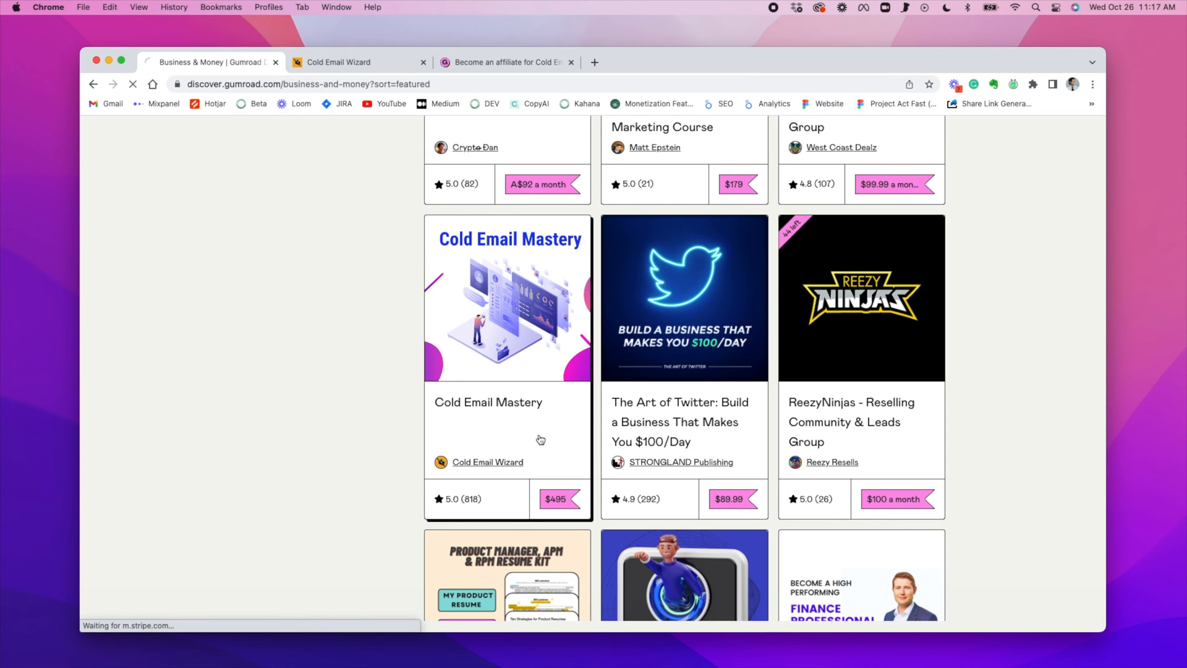
{"action": "left_click", "coordinate": [507, 299]}
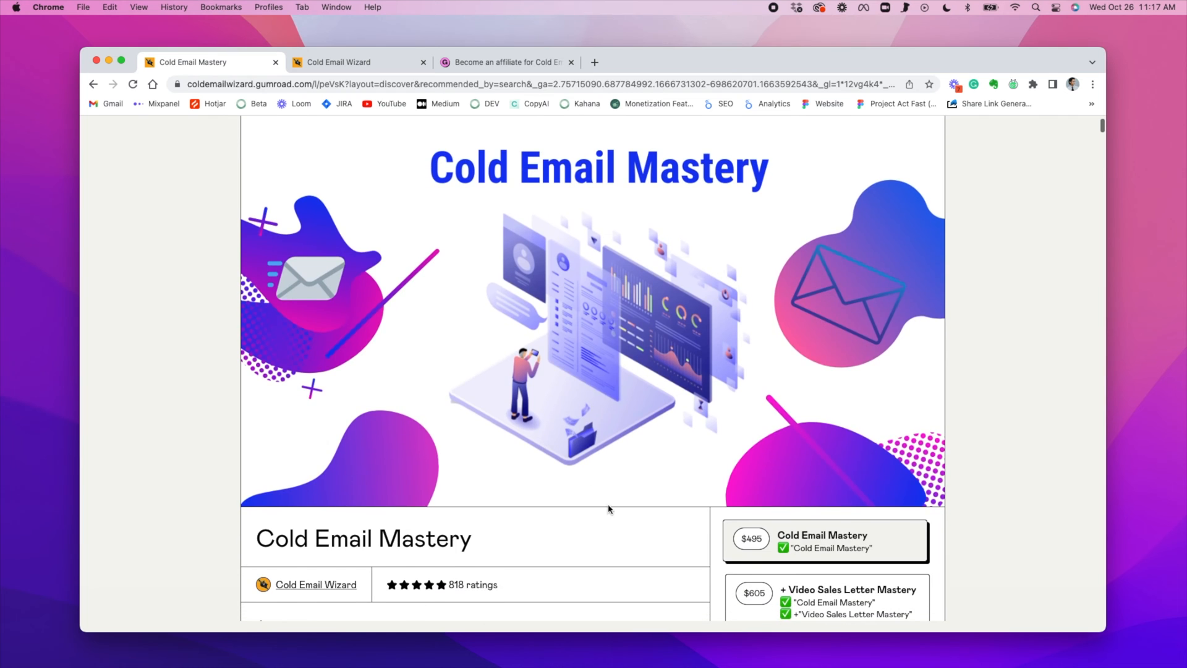
{"action": "scroll", "scroll_direction": "down", "scroll_amount": 3}
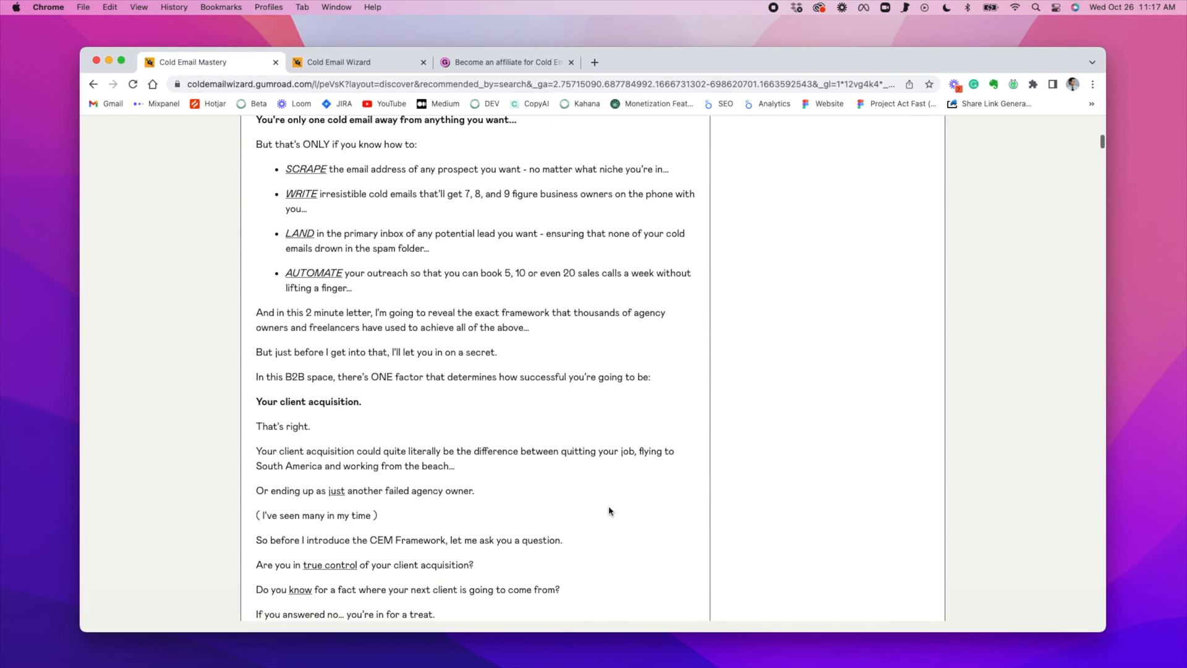
{"action": "scroll", "scroll_direction": "down", "scroll_amount": 3}
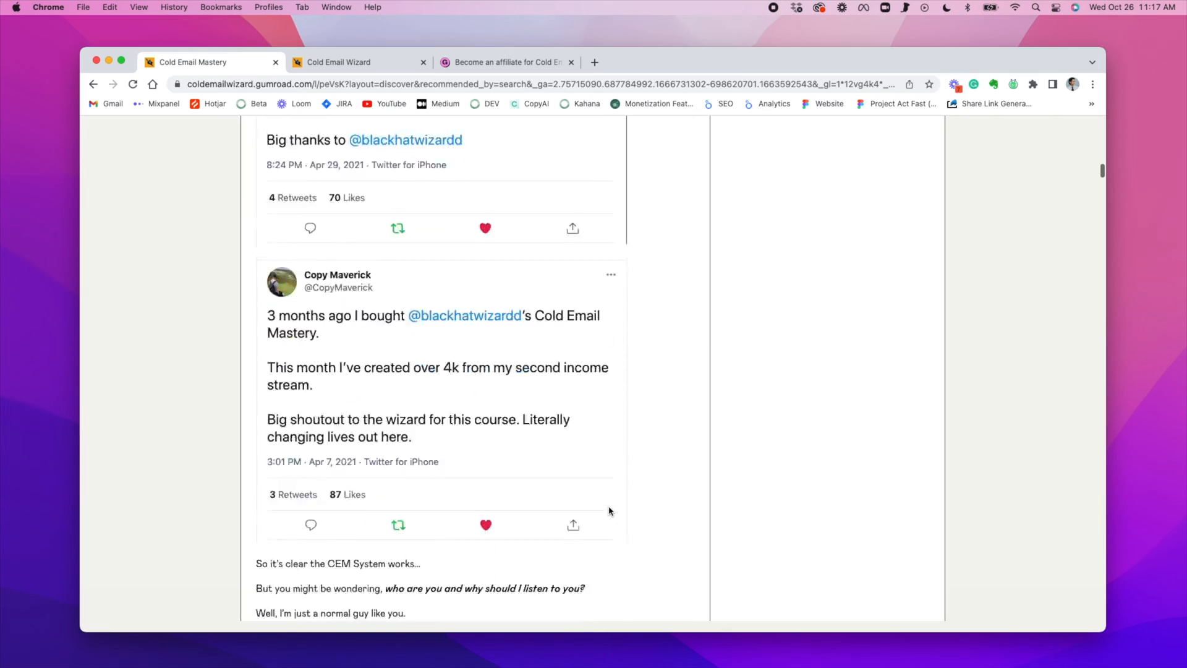
{"action": "scroll", "scroll_direction": "down", "scroll_amount": 3}
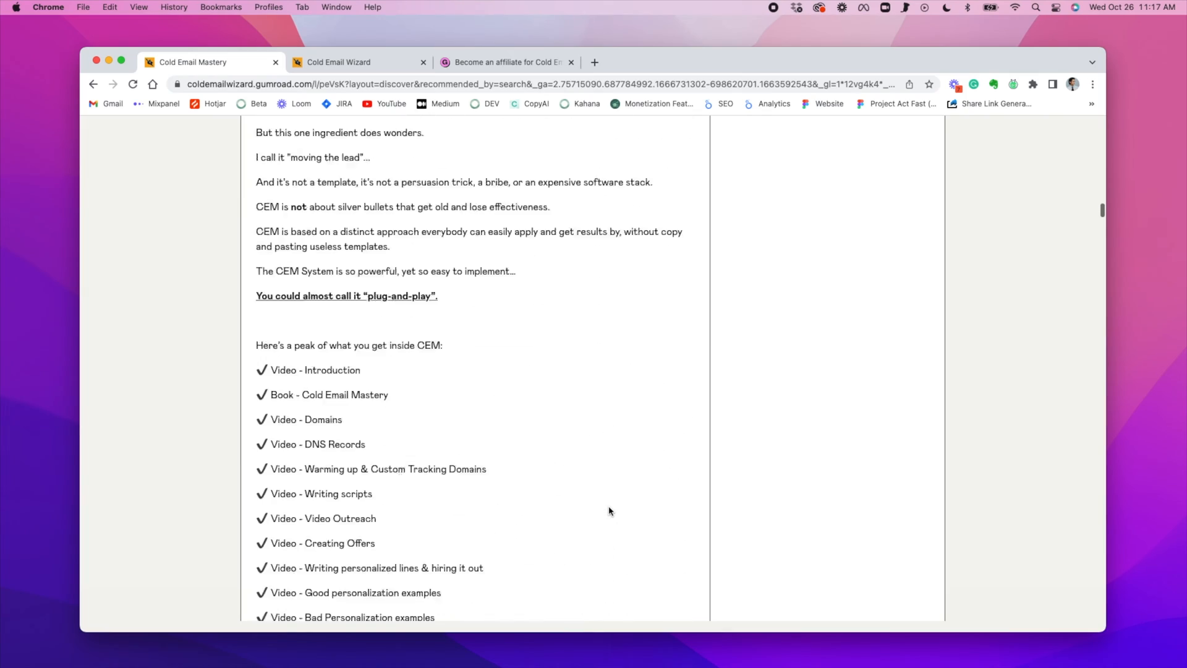
{"action": "scroll", "scroll_direction": "down", "scroll_amount": 3}
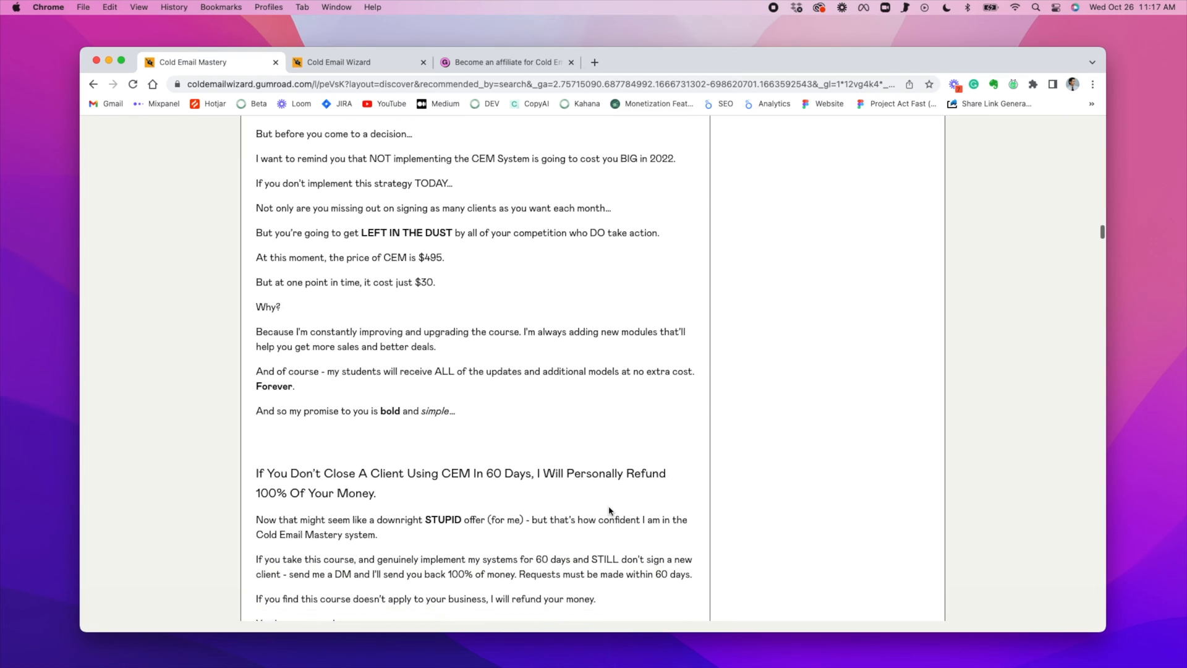
{"action": "scroll", "scroll_direction": "down", "scroll_amount": 3}
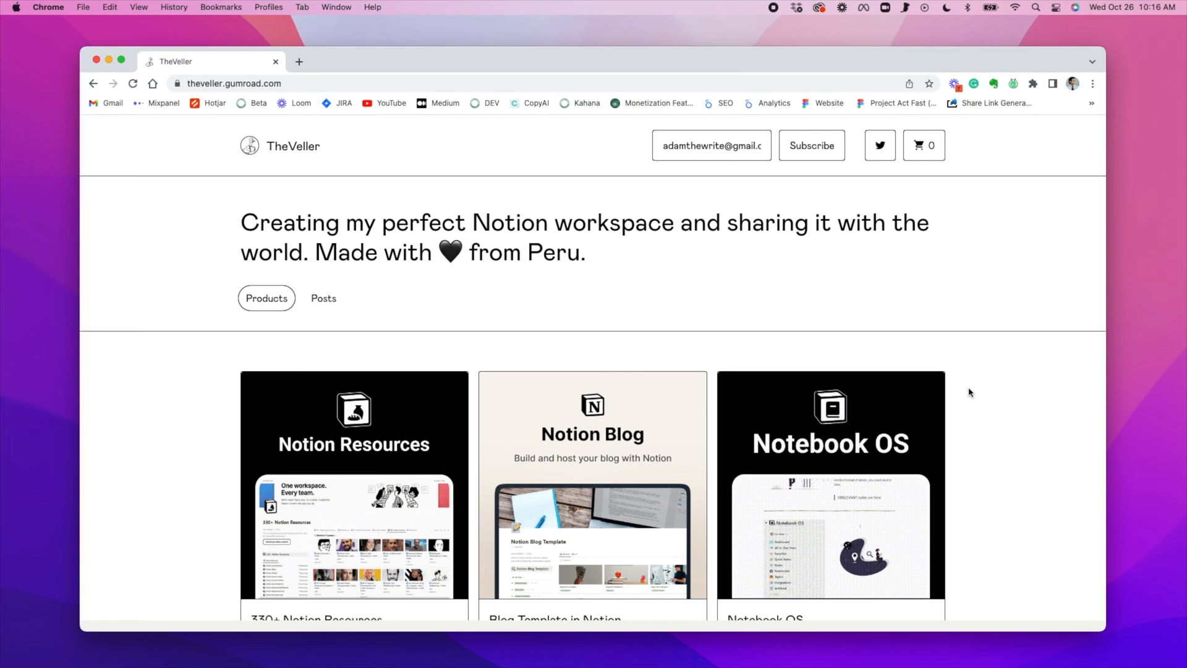
- Scroll down the creator product page toward the new-product 'What are you creating?' form
{"action": "scroll", "scroll_direction": "down", "scroll_amount": 3}
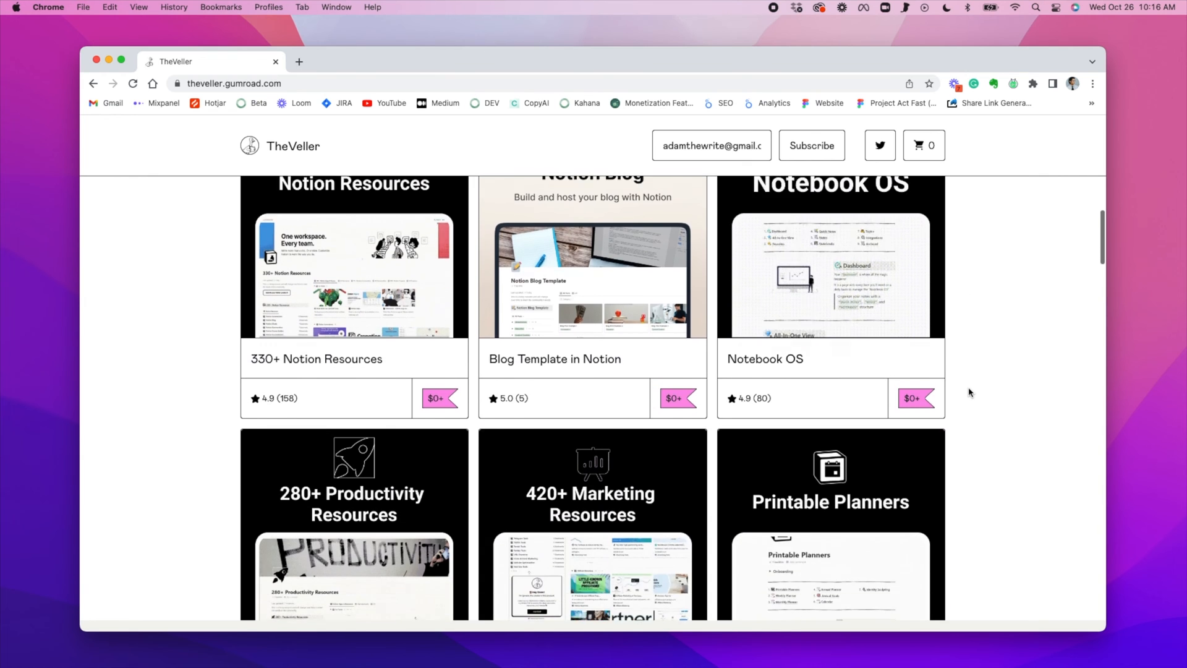
{"action": "scroll", "scroll_direction": "down", "scroll_amount": 3}
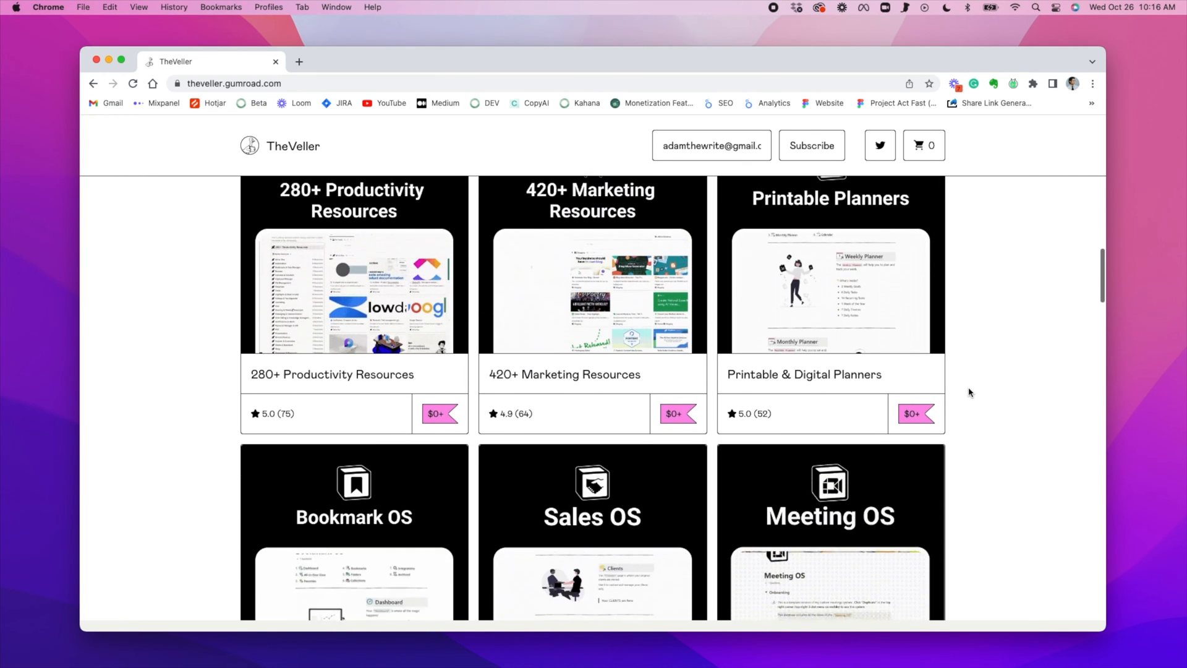
{"action": "scroll", "scroll_direction": "down", "scroll_amount": 3}
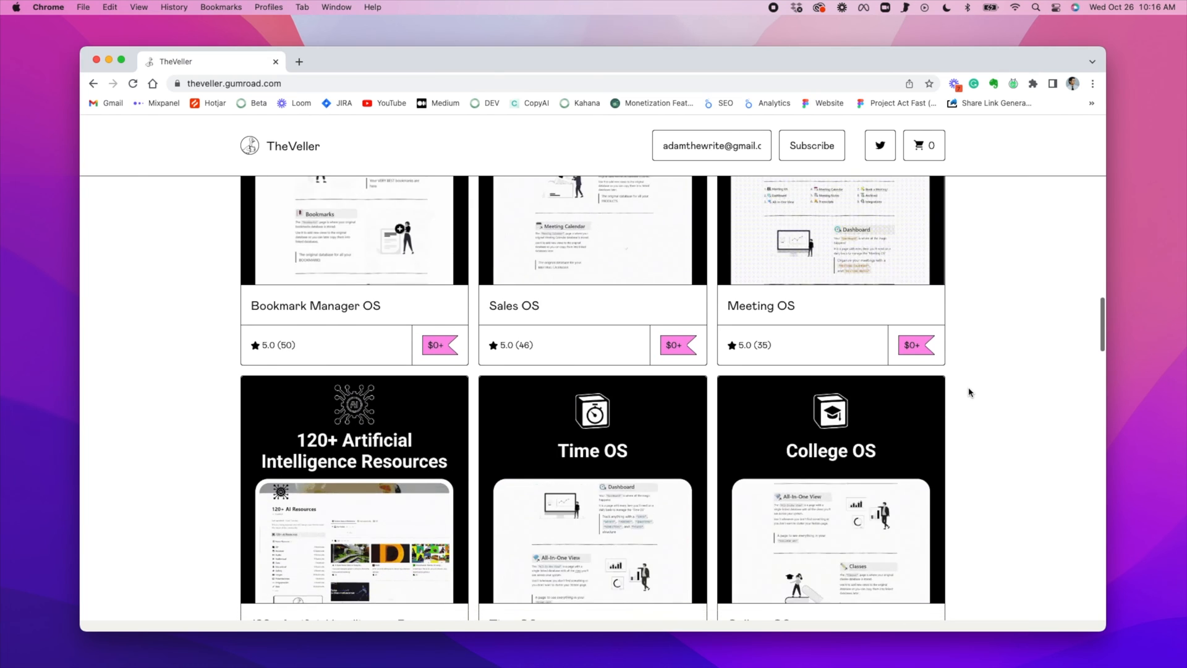
{"action": "scroll", "scroll_direction": "down", "scroll_amount": 3}
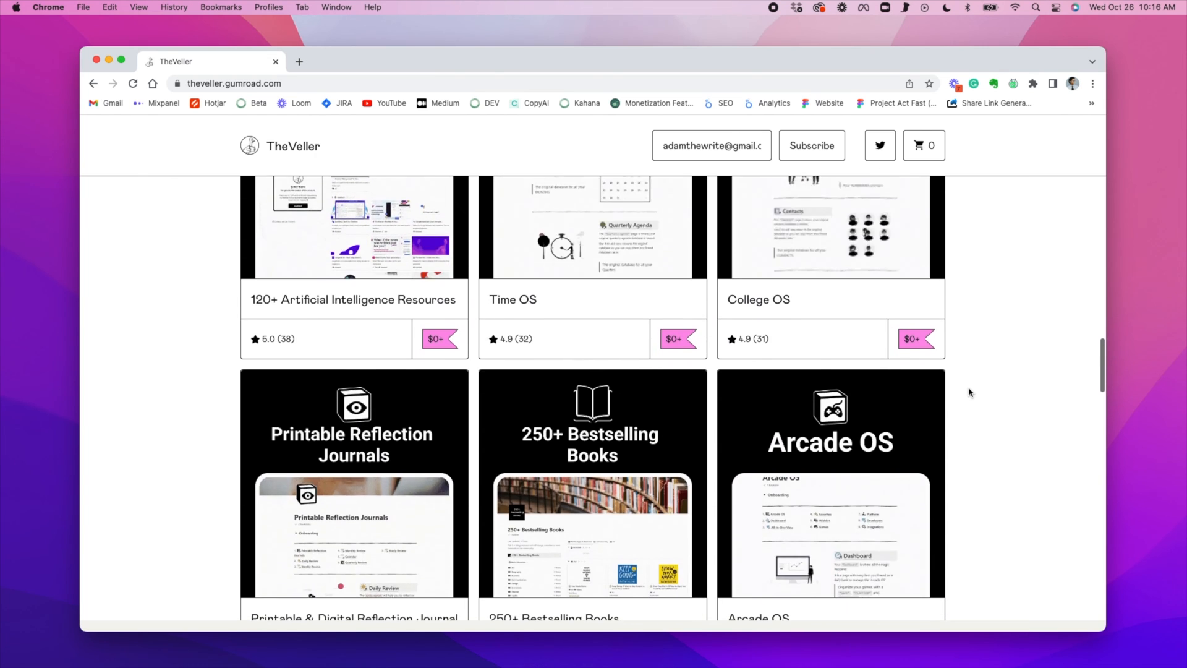
{"action": "scroll", "scroll_direction": "down", "scroll_amount": 3}
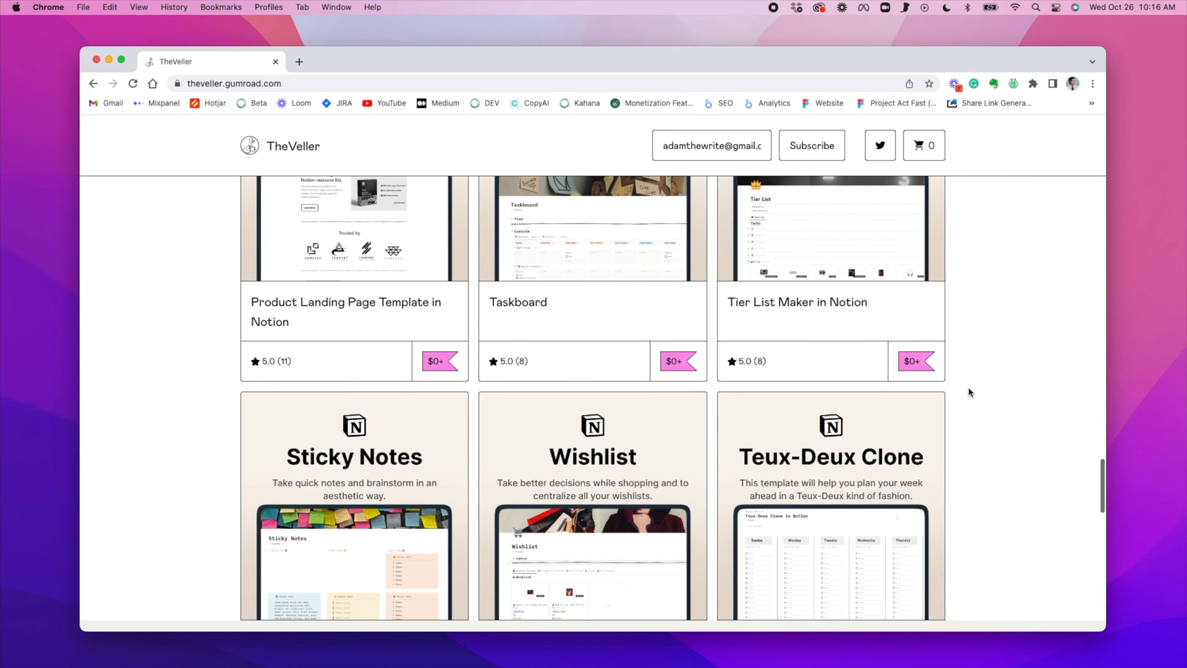
{"action": "scroll", "scroll_direction": "down", "scroll_amount": 3}
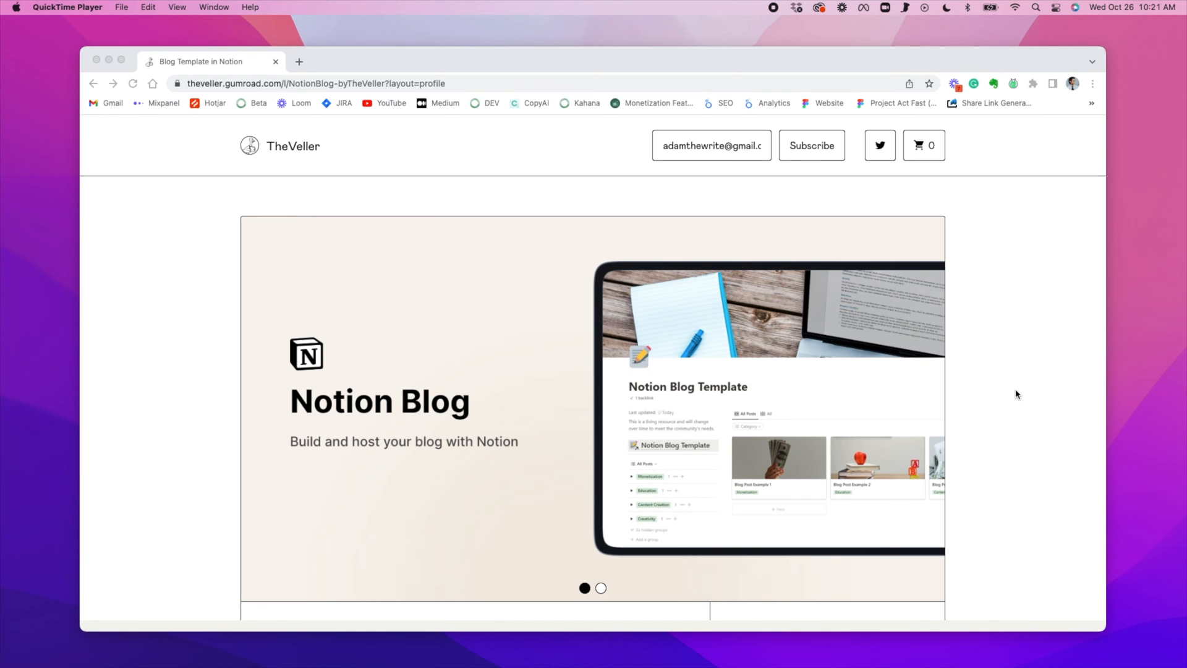
{"action": "scroll", "scroll_direction": "down", "scroll_amount": 3}
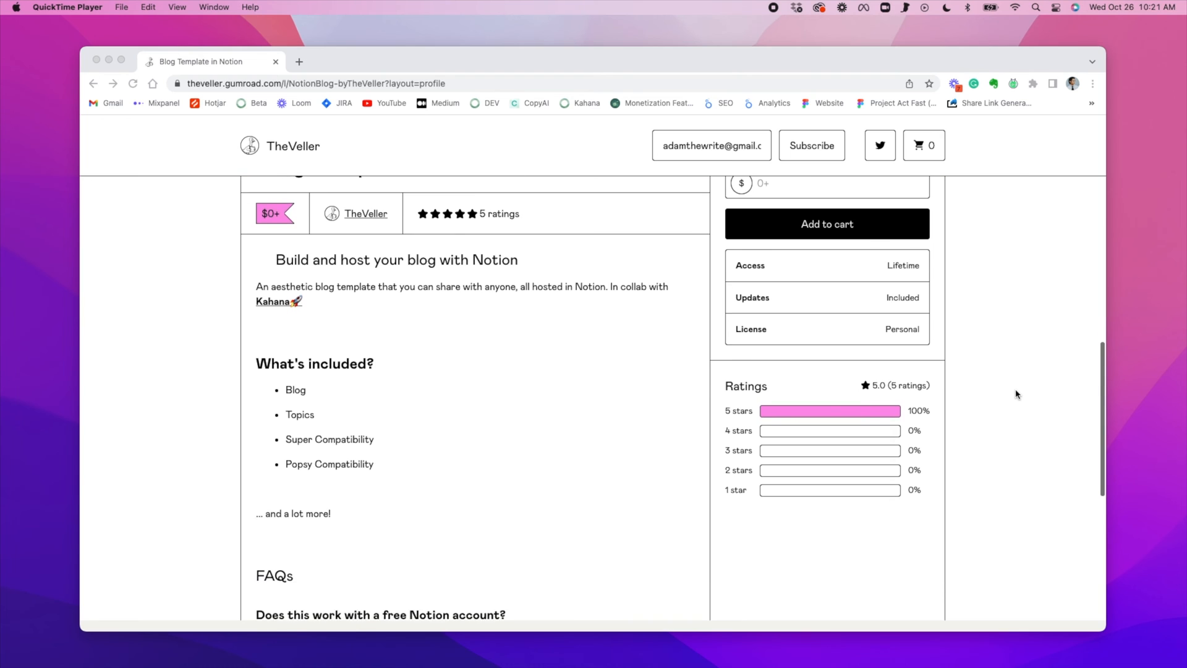
{"action": "scroll", "scroll_direction": "down", "scroll_amount": 3}
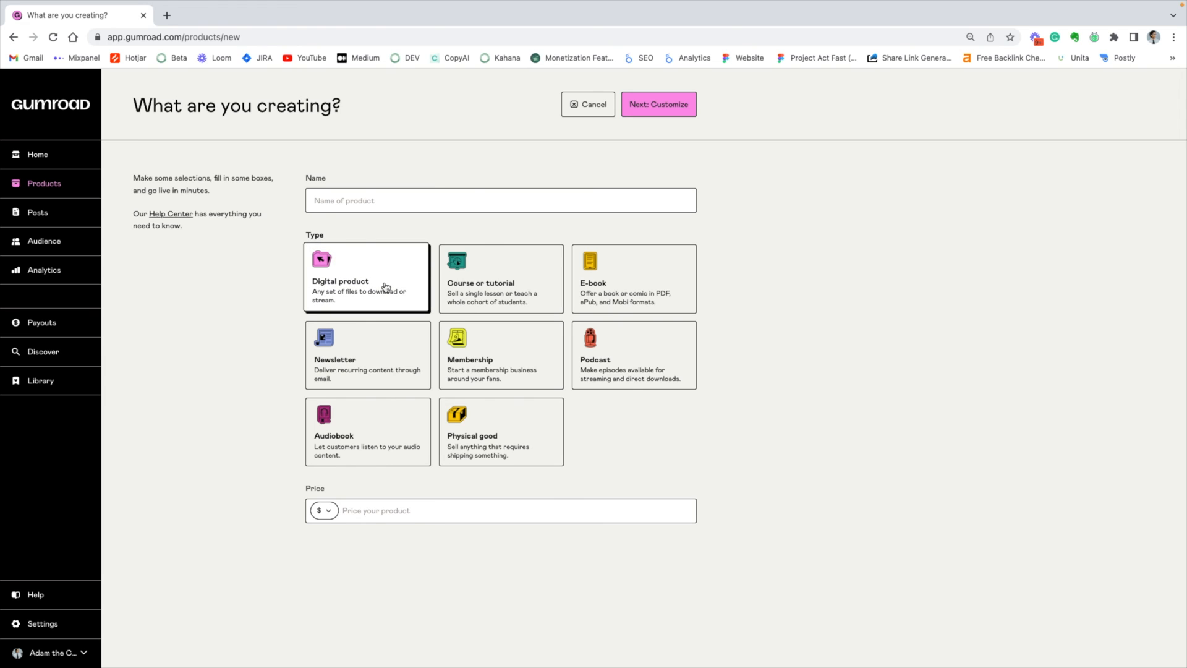
- Name the digital product 'New product', price it 0, continue to Customize and its Content section
{"action": "type", "text": "New"}
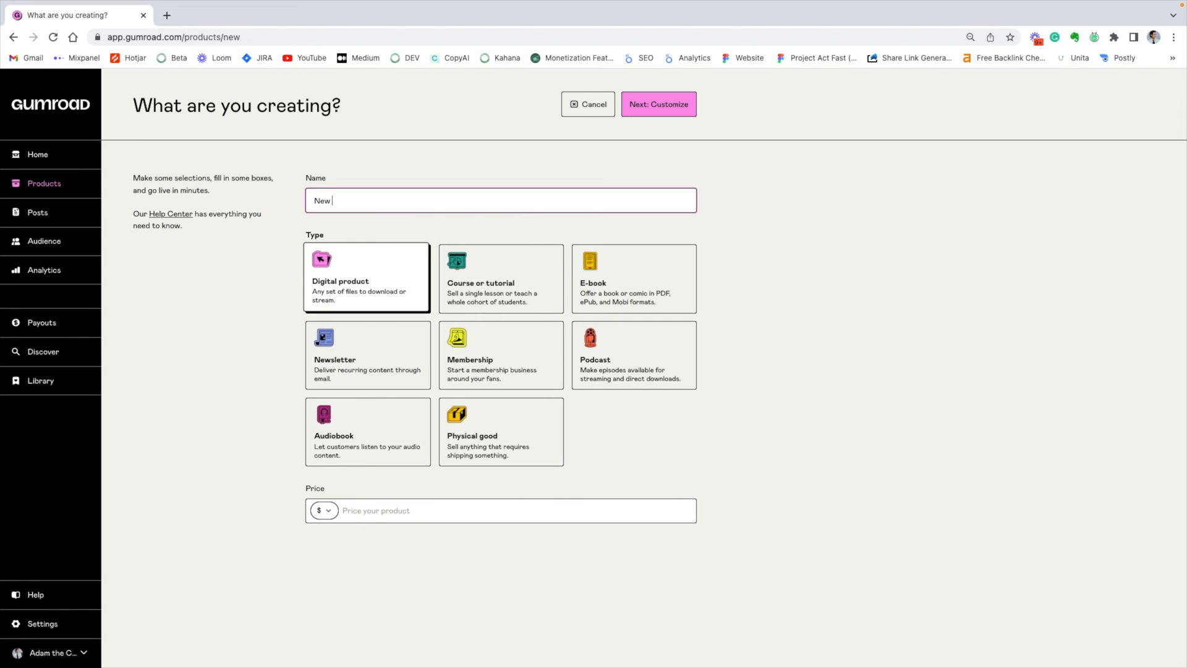
{"action": "type", "text": "product"}
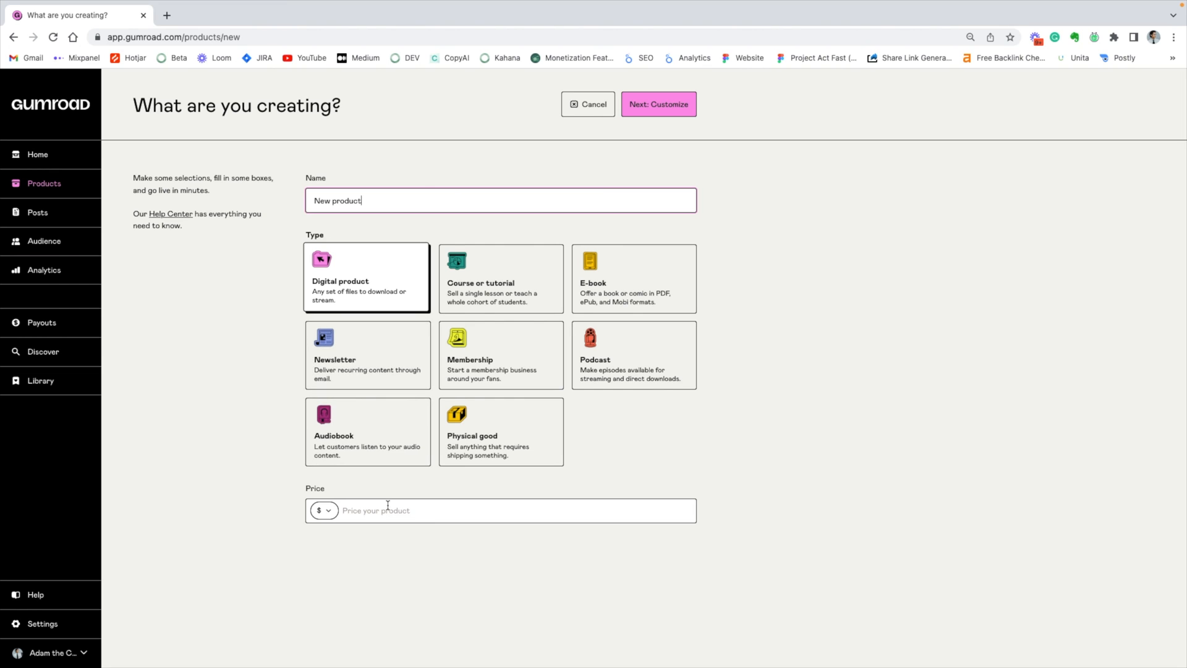
{"action": "left_click", "coordinate": [657, 104]}
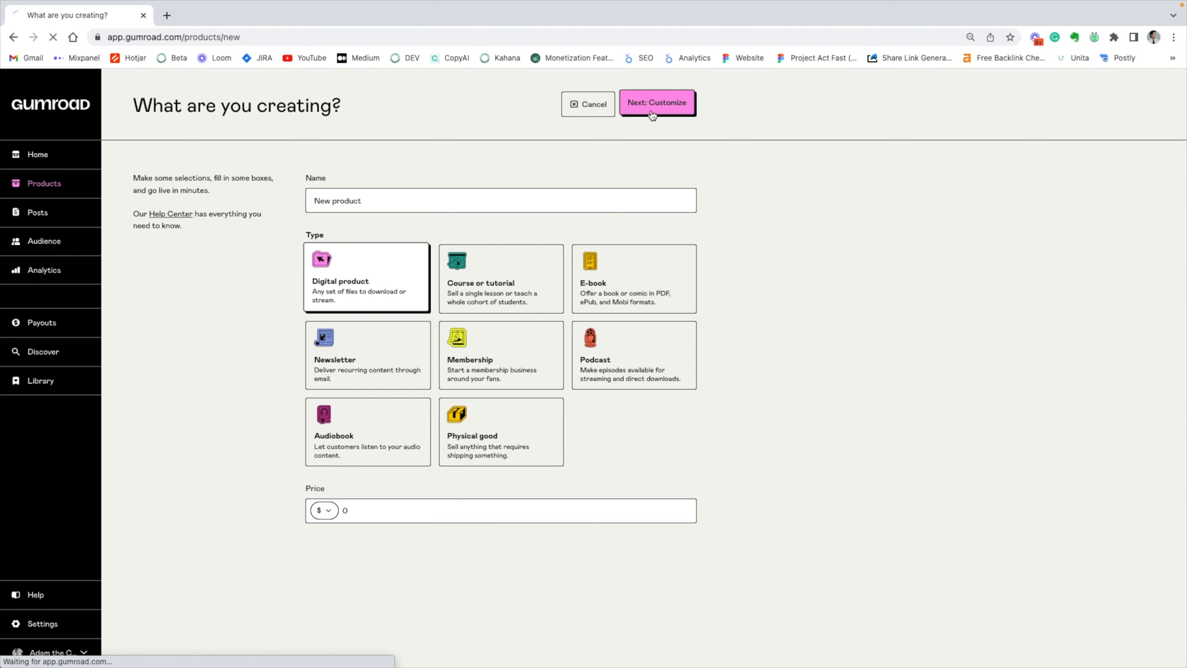
{"action": "left_click", "coordinate": [656, 103]}
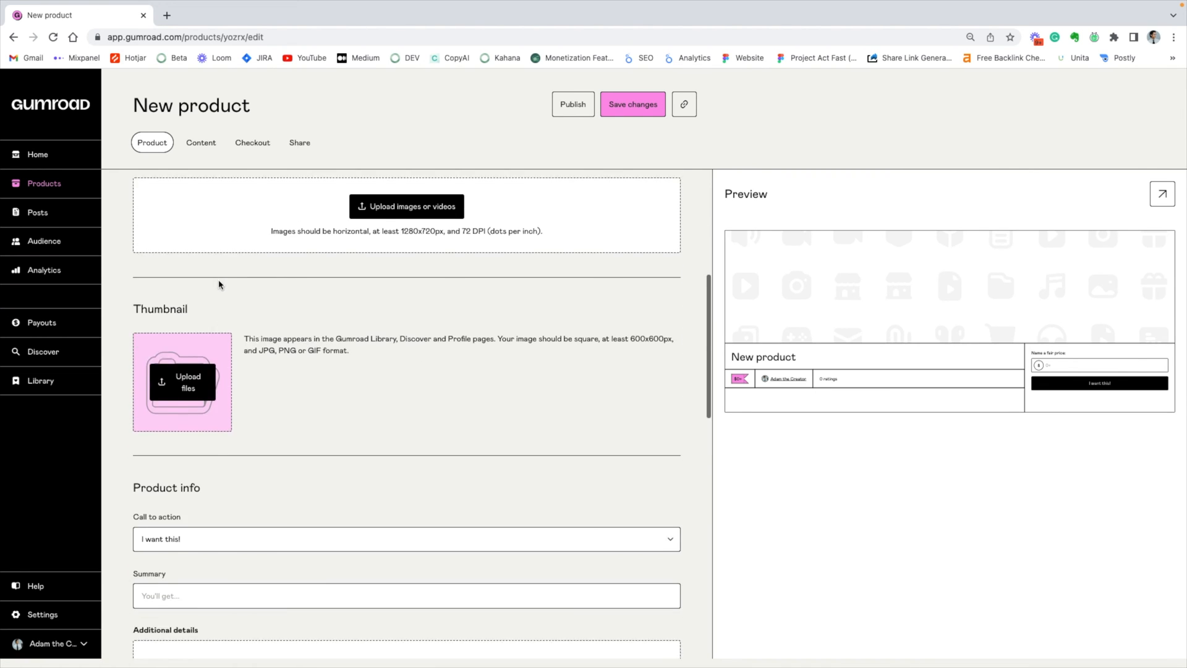
{"action": "scroll", "scroll_direction": "down", "scroll_amount": 3}
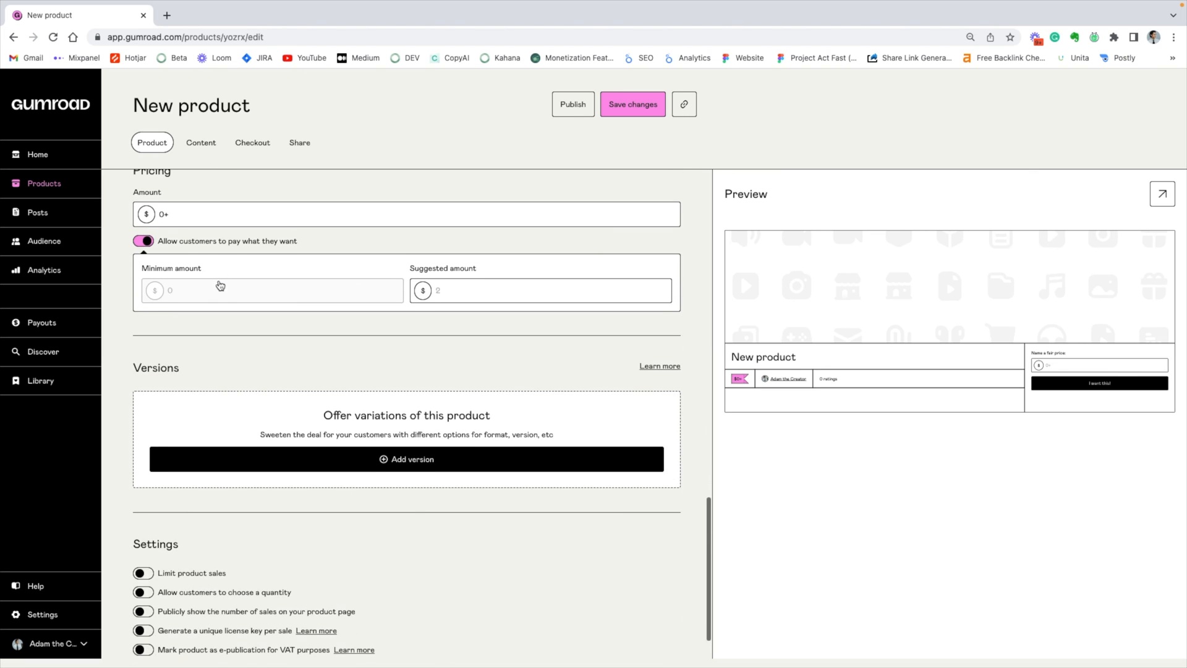
{"action": "left_click", "coordinate": [200, 142]}
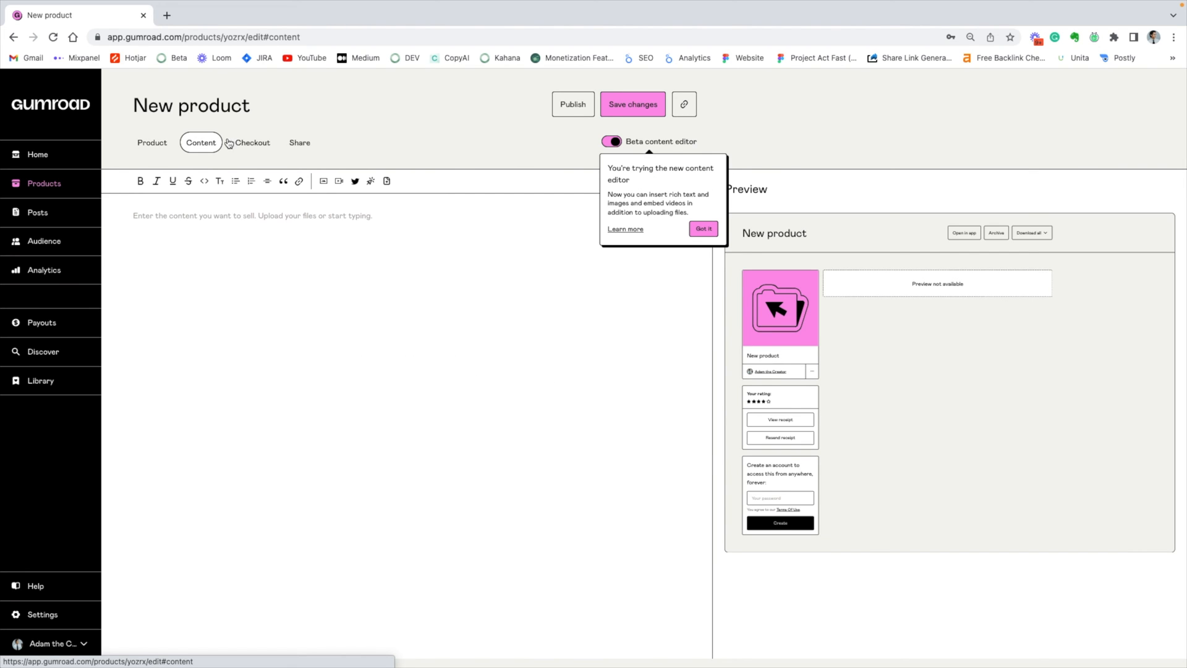
{"action": "left_click", "coordinate": [252, 142]}
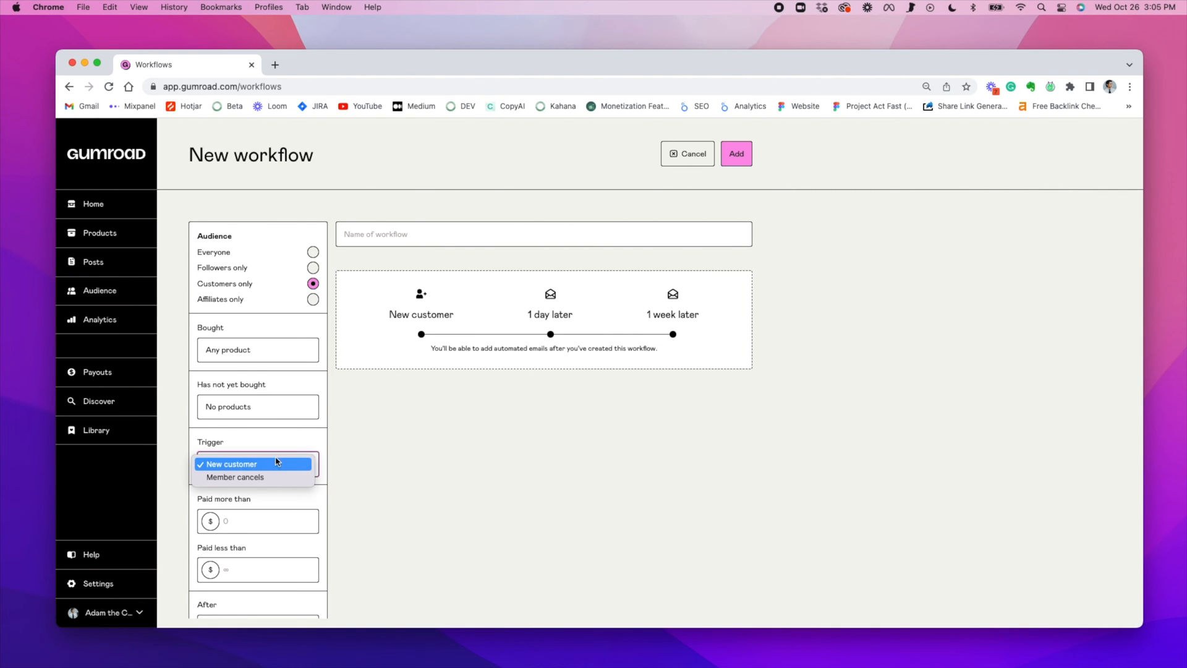
- Keep New customer as the workflow trigger and start naming the workflow 'Con'
{"action": "left_click", "coordinate": [233, 464]}
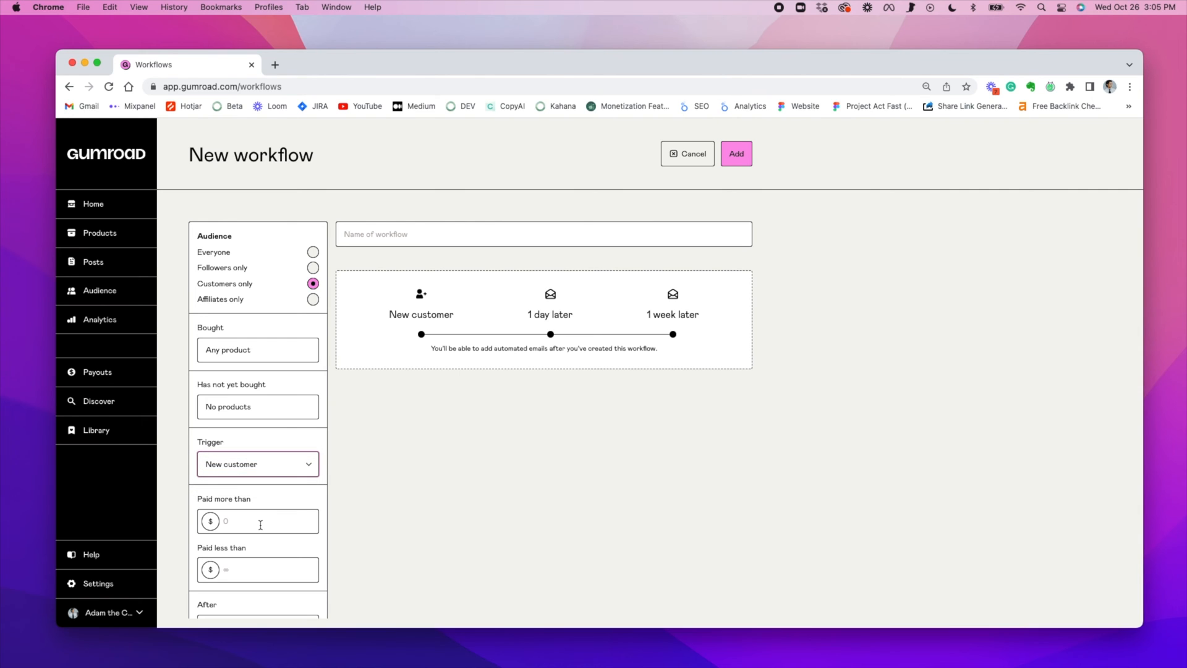
{"action": "scroll", "scroll_direction": "down", "scroll_amount": 3}
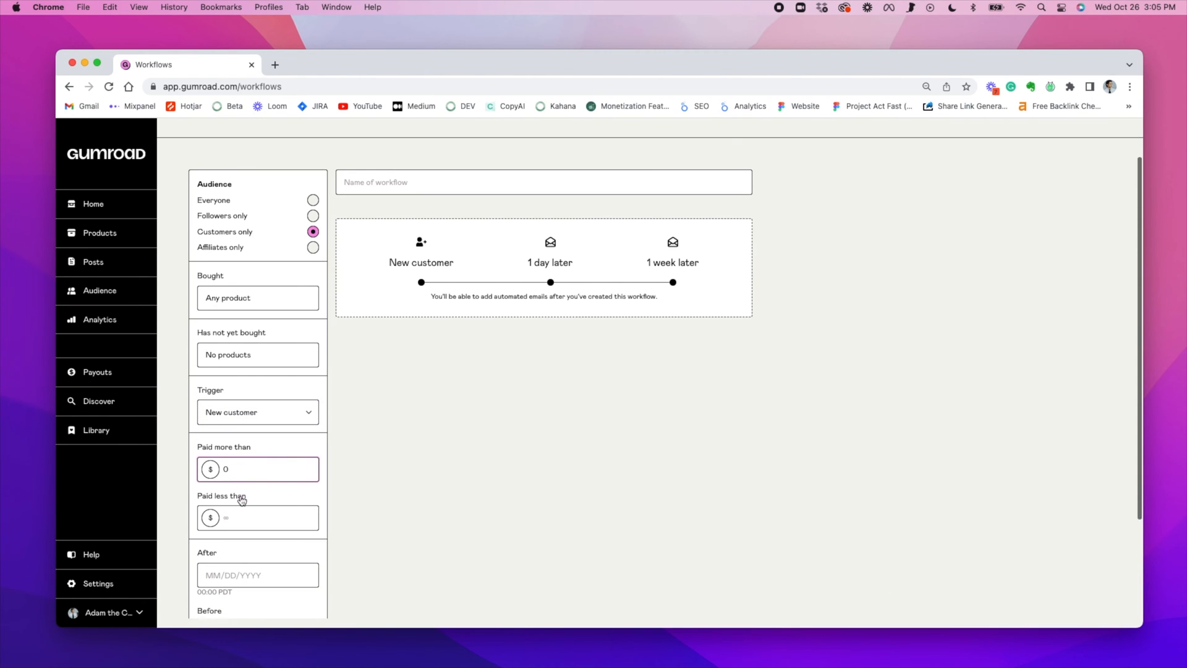
{"action": "scroll", "scroll_direction": "down", "scroll_amount": 3}
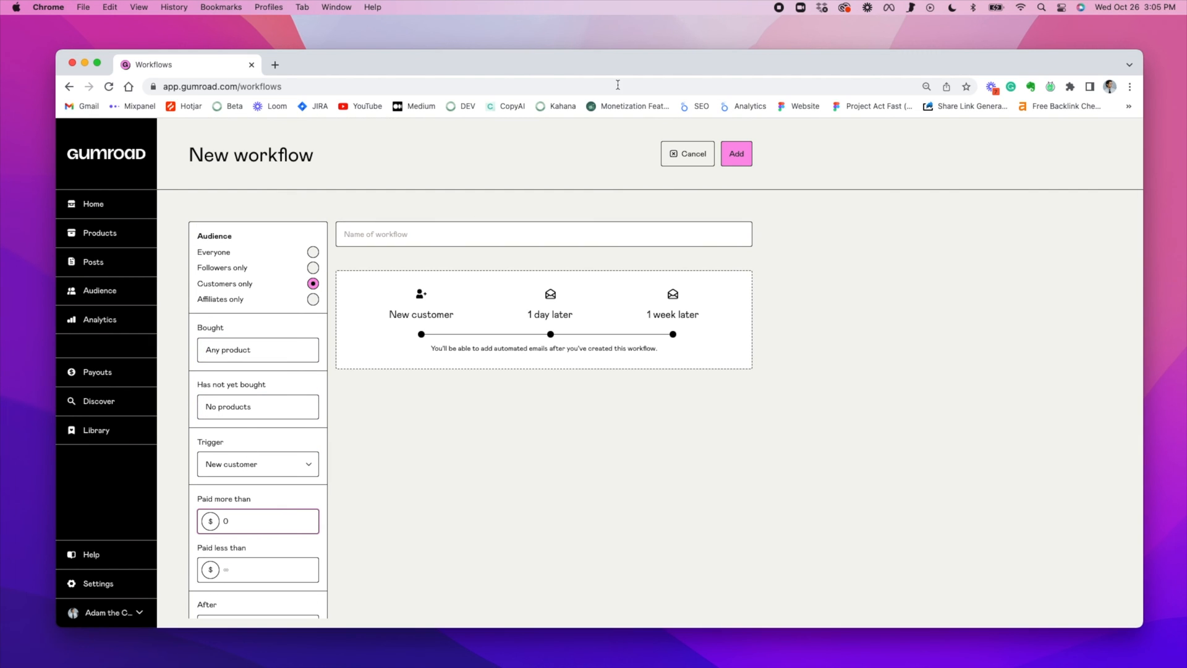
{"action": "mouse_move", "coordinate": [613, 304]}
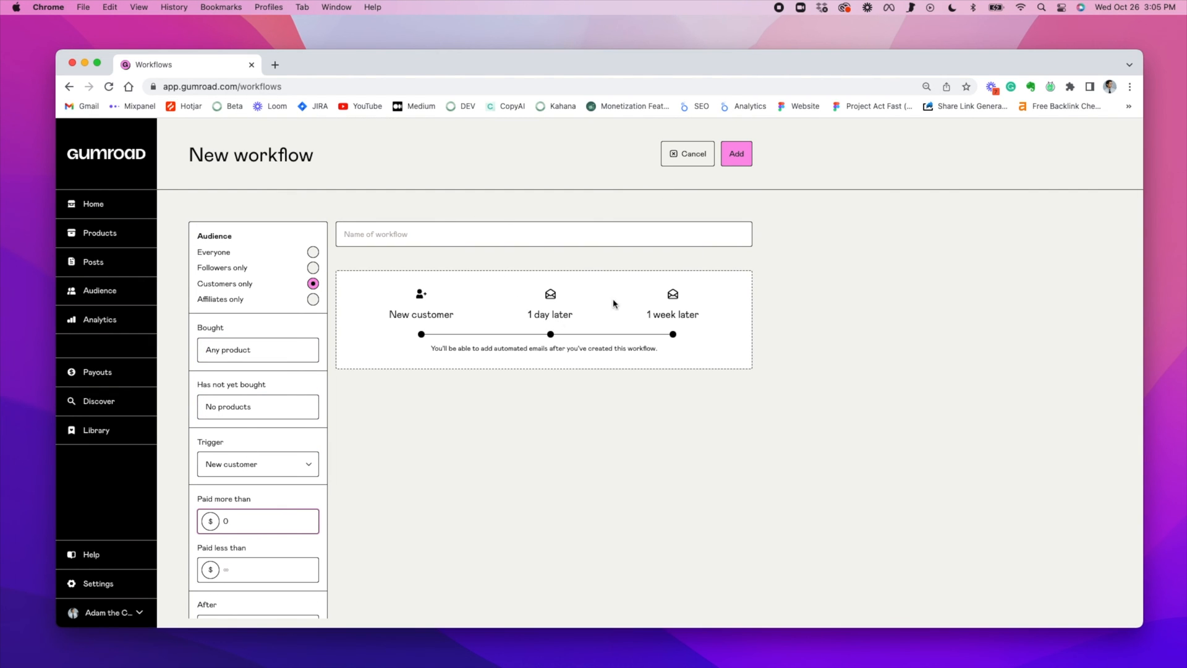
{"action": "left_click", "coordinate": [543, 234]}
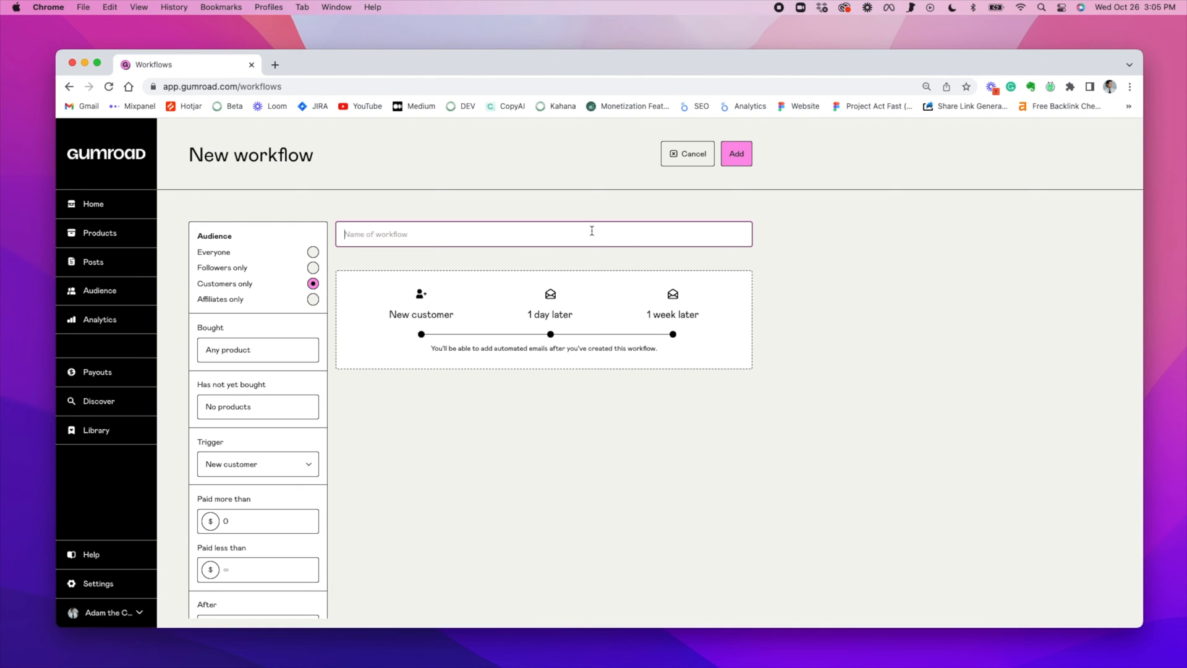
{"action": "type", "text": "Con"}
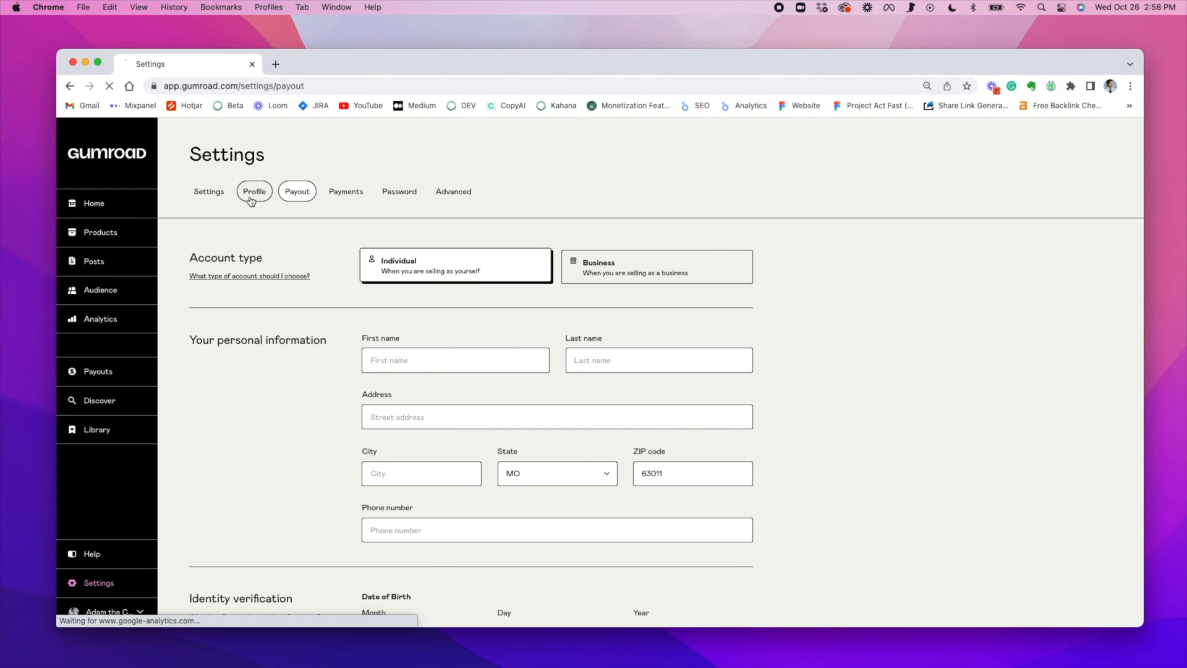
- Visit the Profile, Payout, Password and Advanced sections of Settings
{"action": "left_click", "coordinate": [255, 191]}
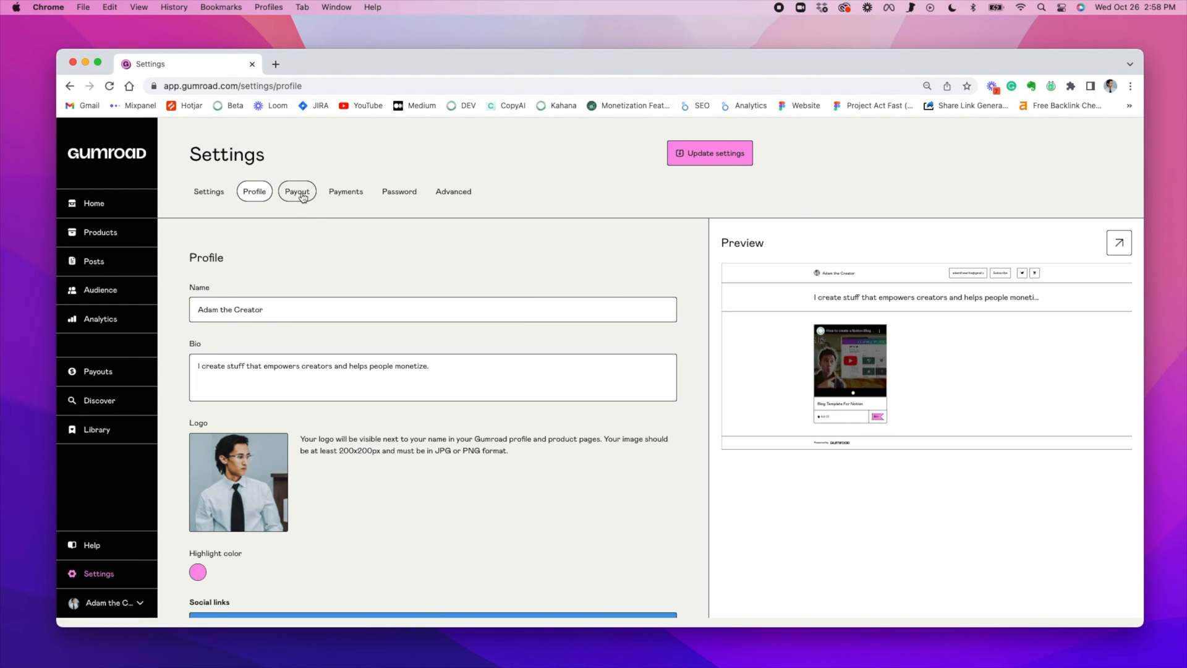
{"action": "left_click", "coordinate": [345, 190]}
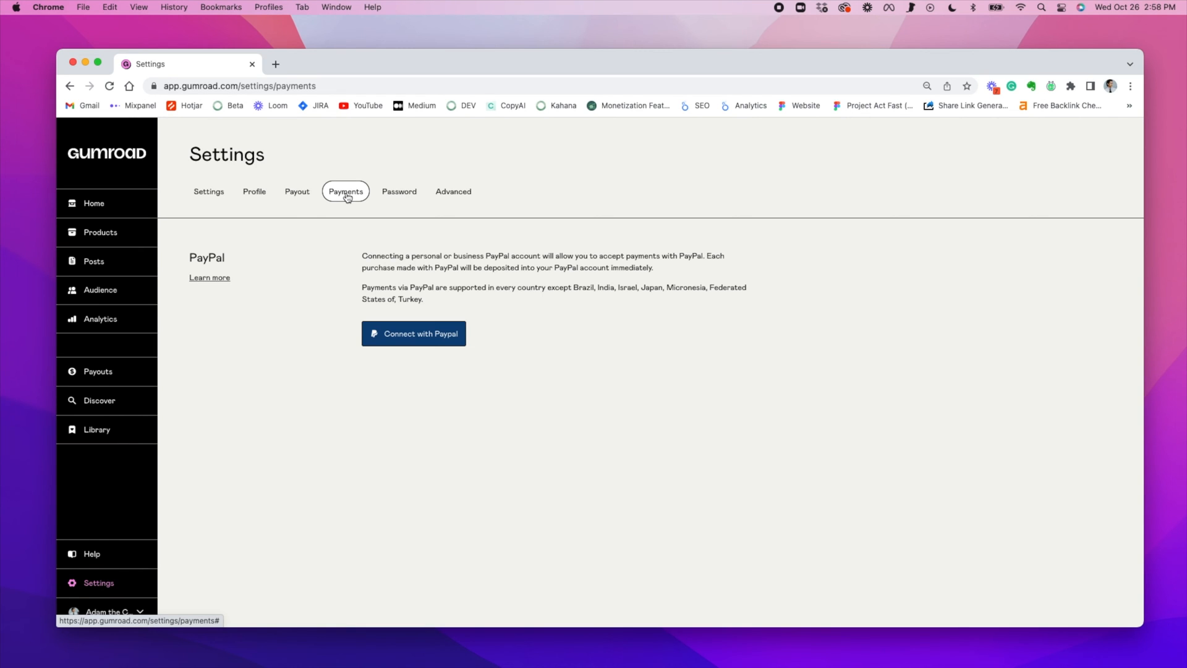
{"action": "left_click", "coordinate": [400, 190]}
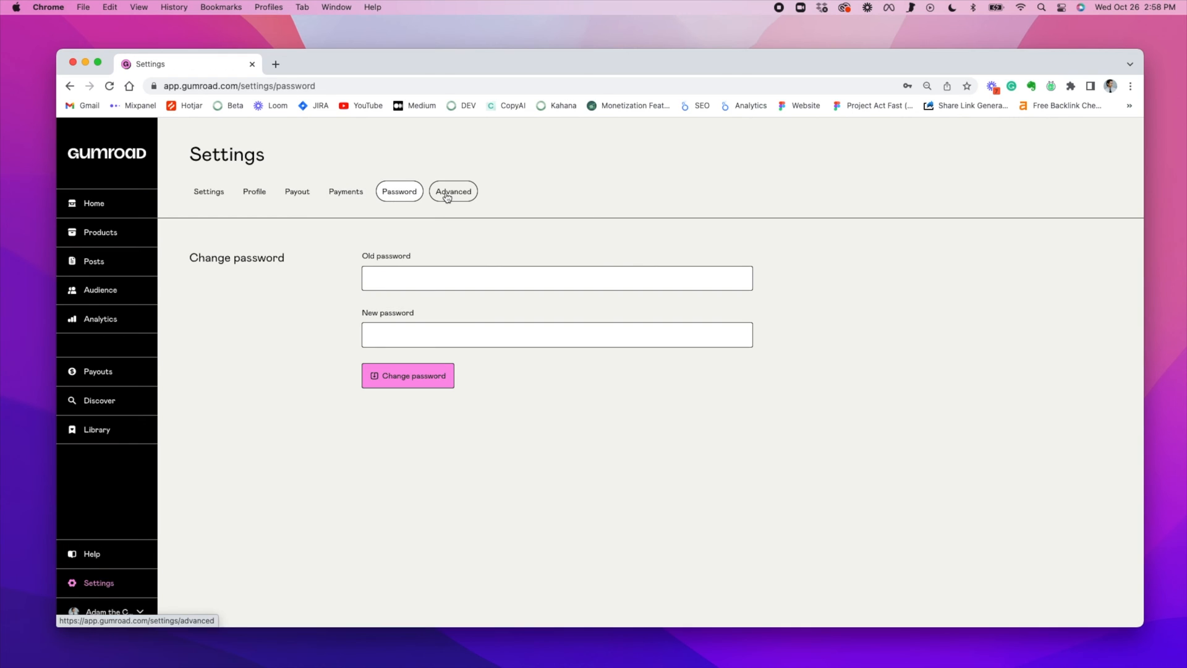
{"action": "left_click", "coordinate": [452, 191]}
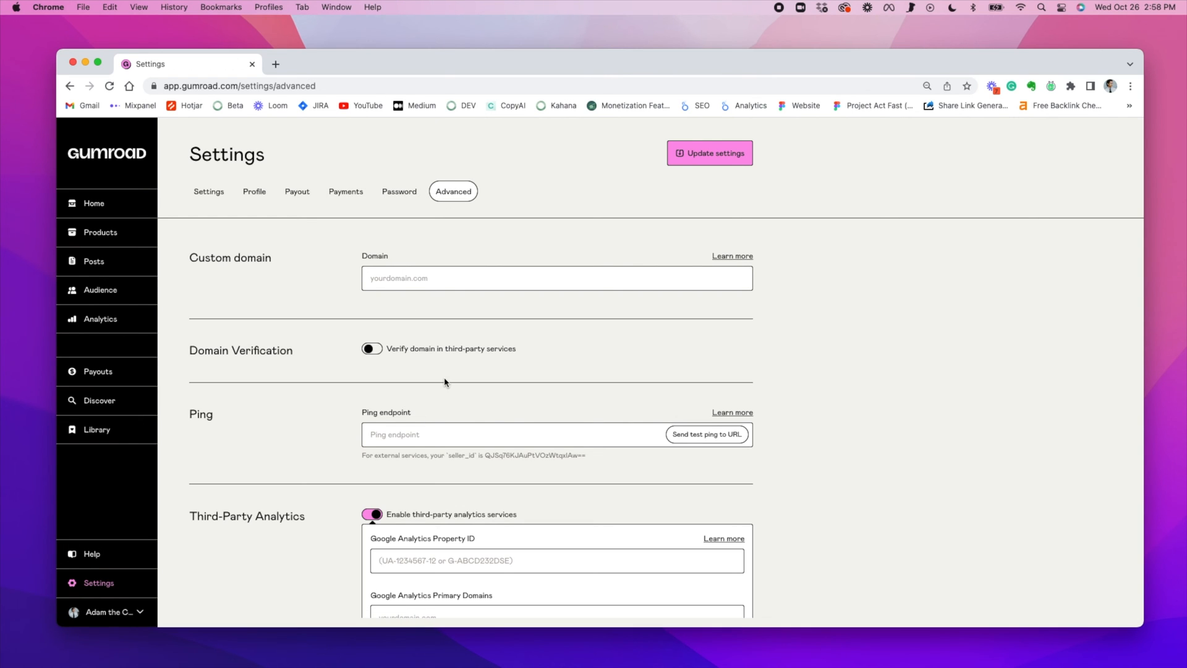
{"action": "mouse_move", "coordinate": [757, 385]}
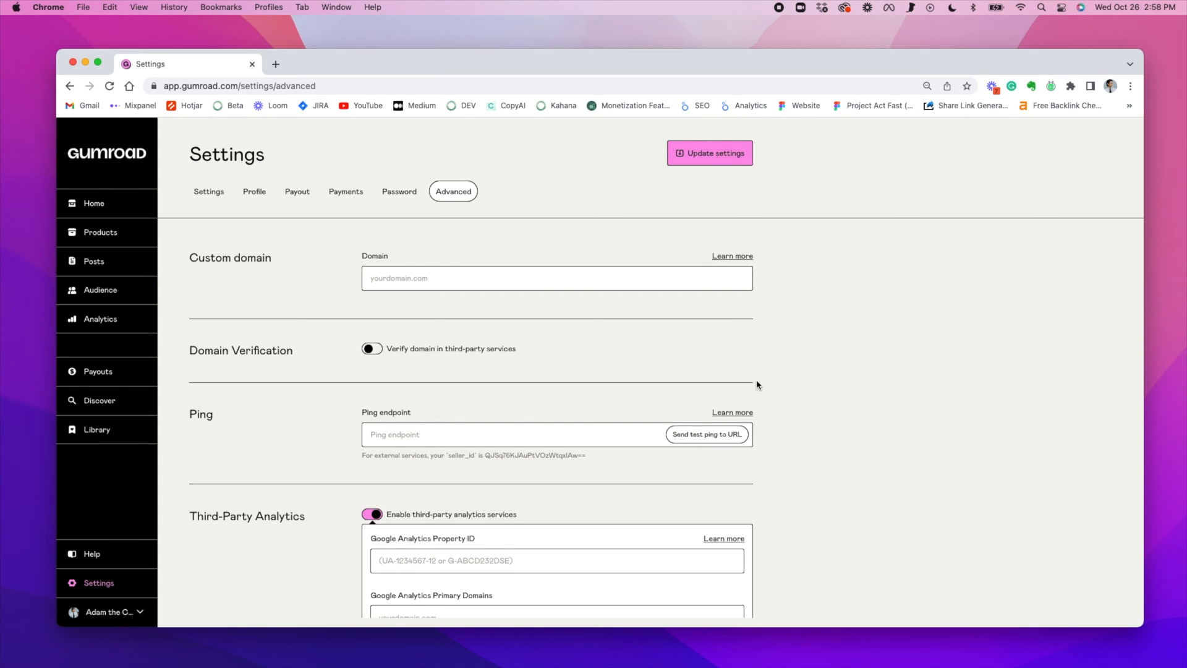
- Scroll the Advanced settings down to the Danger Zone account deletion area
{"action": "scroll", "scroll_direction": "down", "scroll_amount": 3}
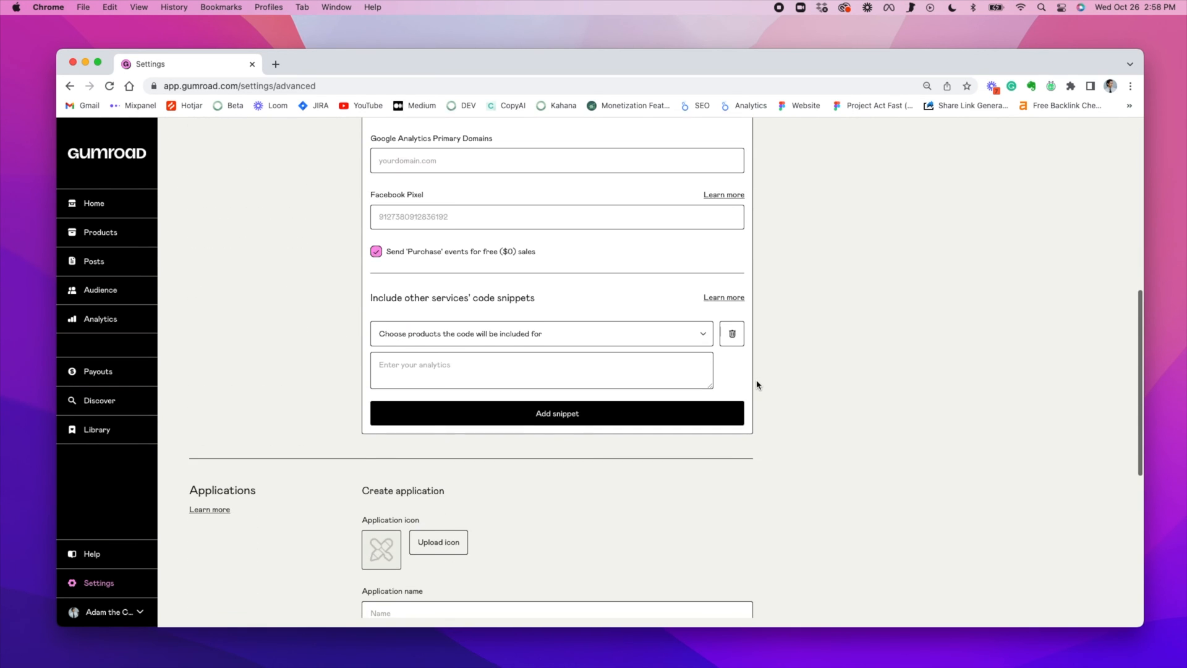
{"action": "scroll", "scroll_direction": "down", "scroll_amount": 3}
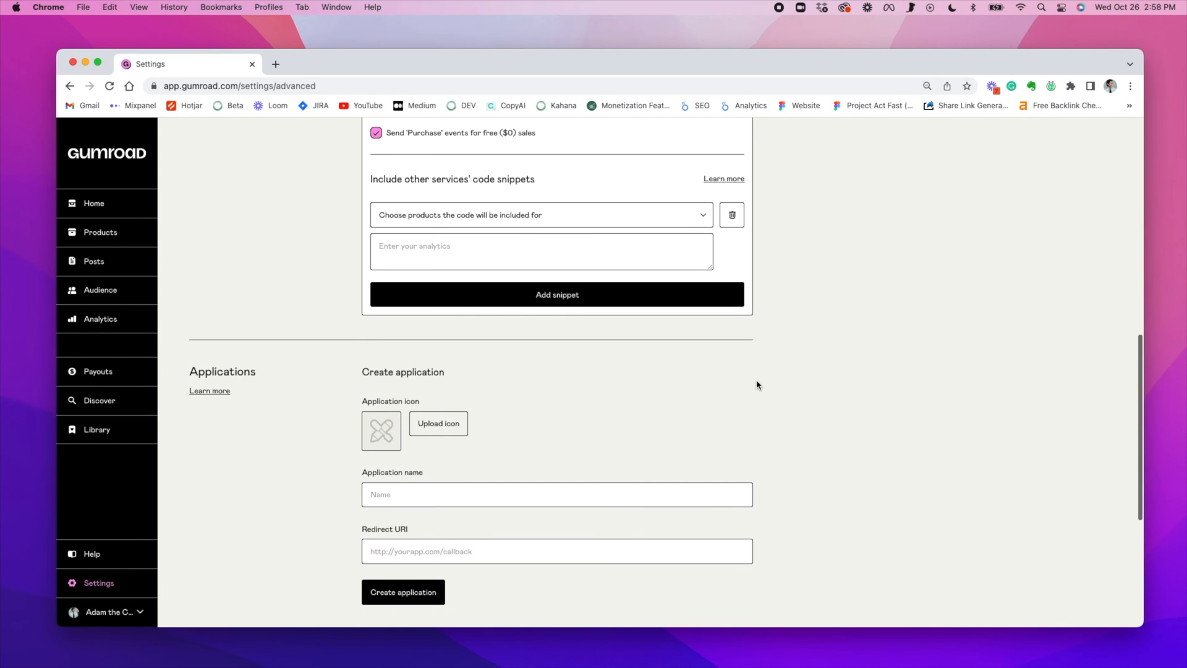
{"action": "scroll", "scroll_direction": "down", "scroll_amount": 3}
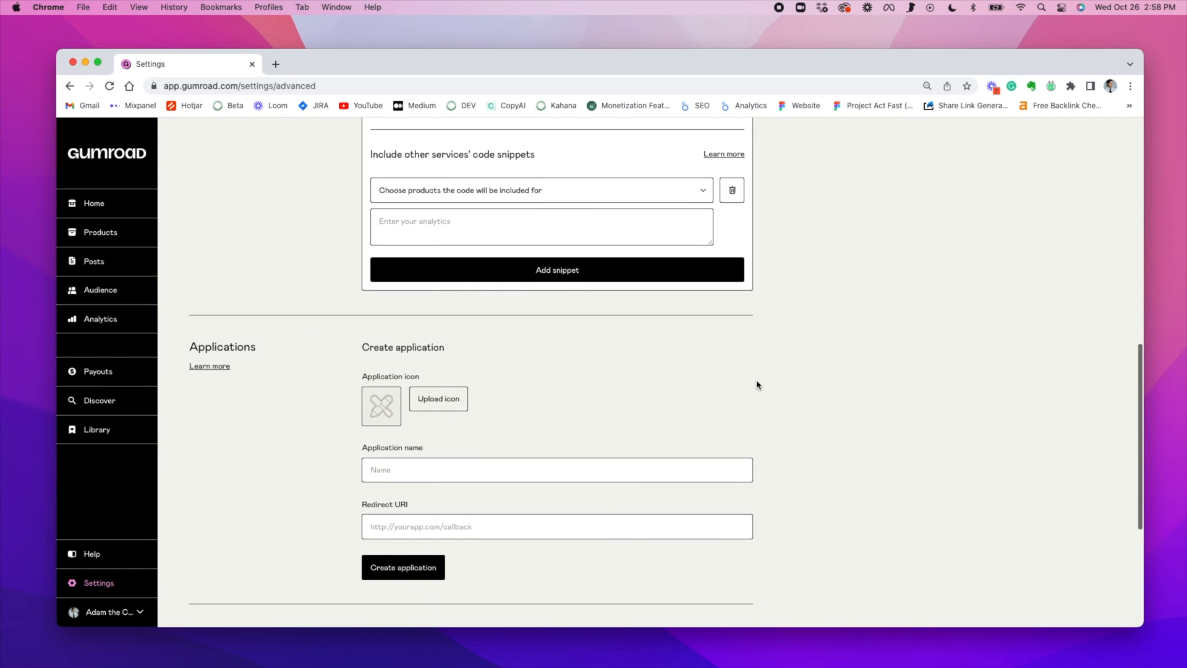
{"action": "scroll", "scroll_direction": "down", "scroll_amount": 3}
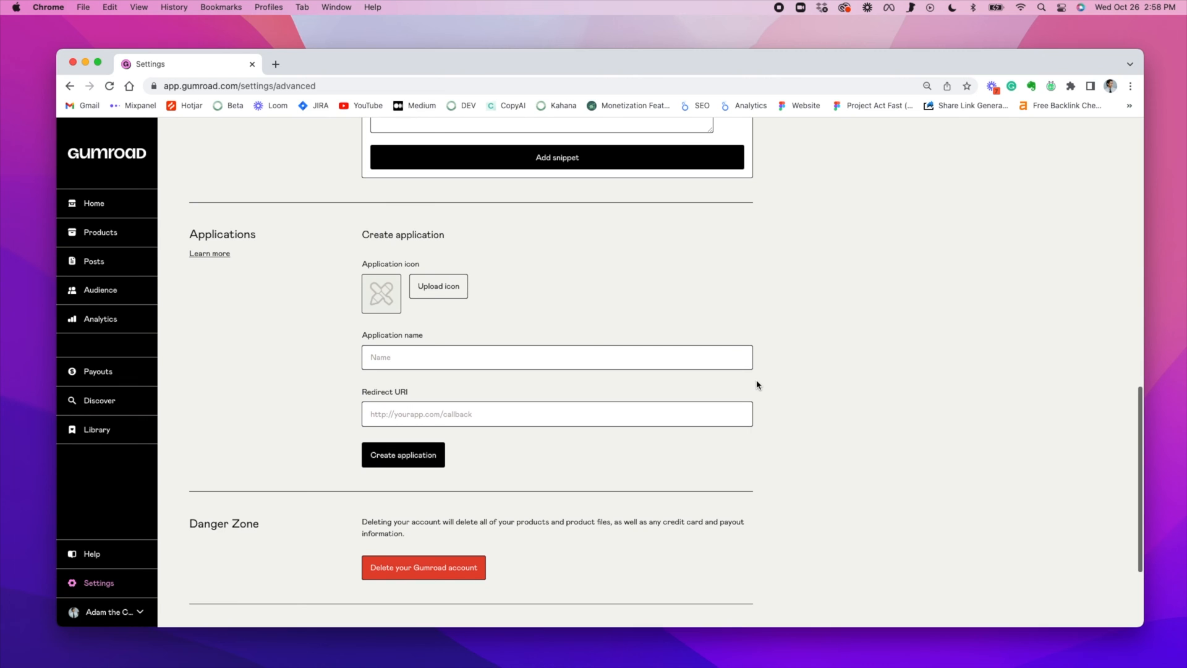
{"action": "scroll", "scroll_direction": "down", "scroll_amount": 3}
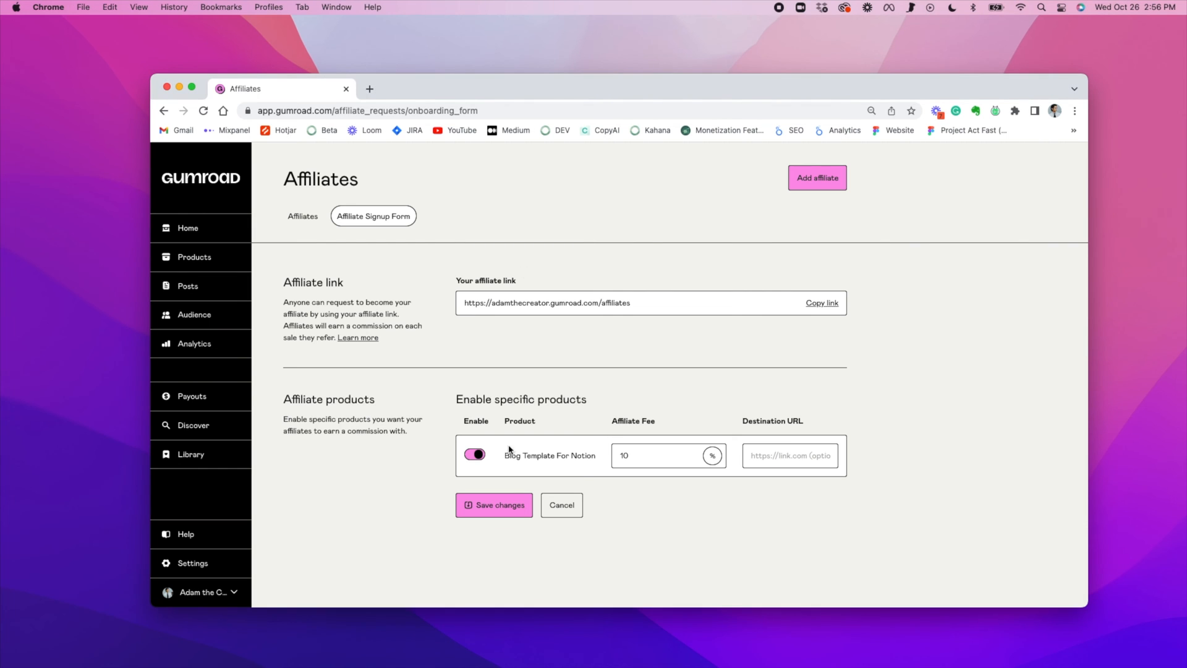
{"action": "left_click", "coordinate": [474, 454]}
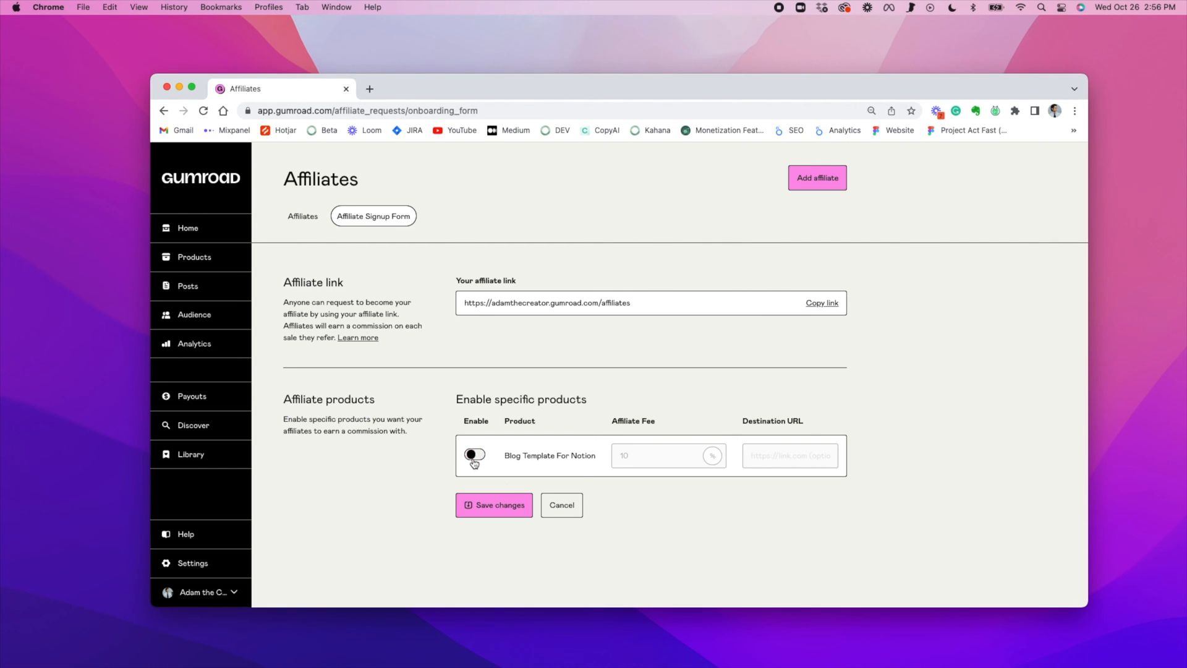
{"action": "left_click", "coordinate": [474, 455]}
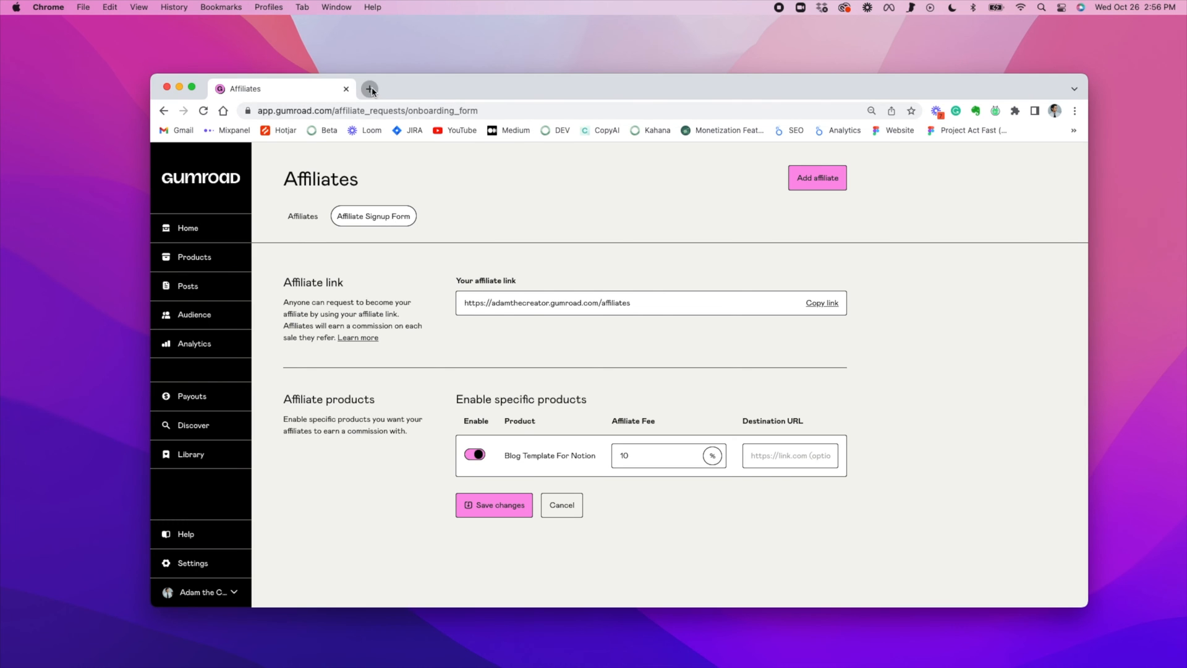
{"action": "left_click", "coordinate": [370, 89]}
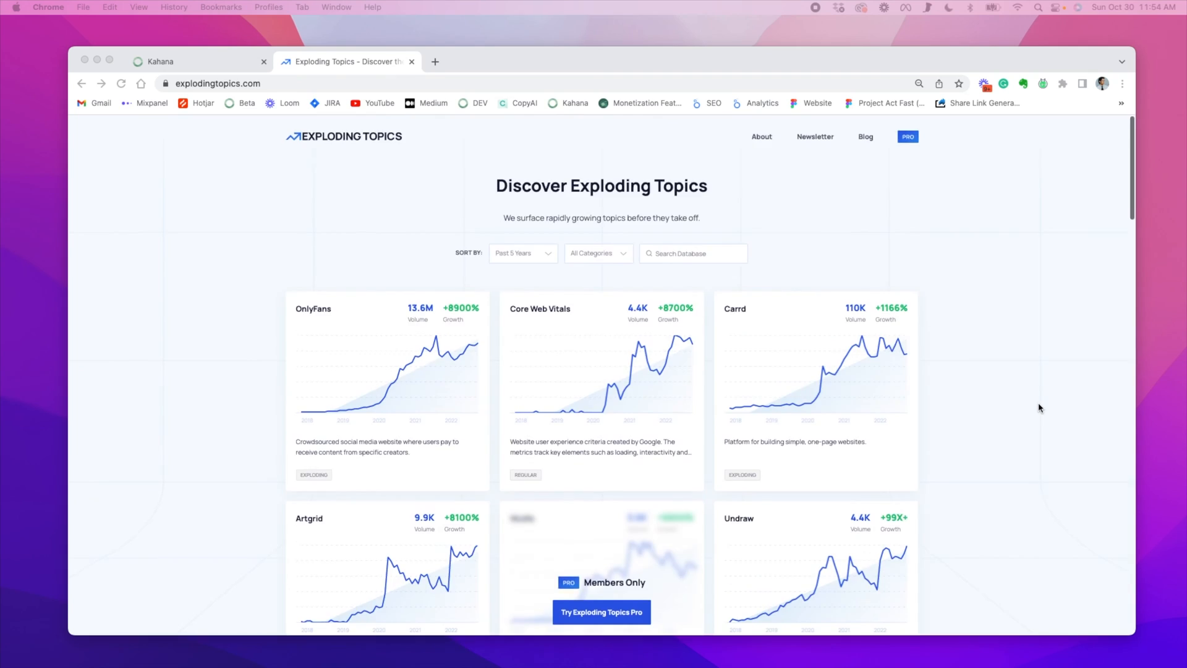
- Scroll Exploding Topics to the first page's results count, then switch to the Kahana hub
{"action": "scroll", "scroll_direction": "down", "scroll_amount": 3}
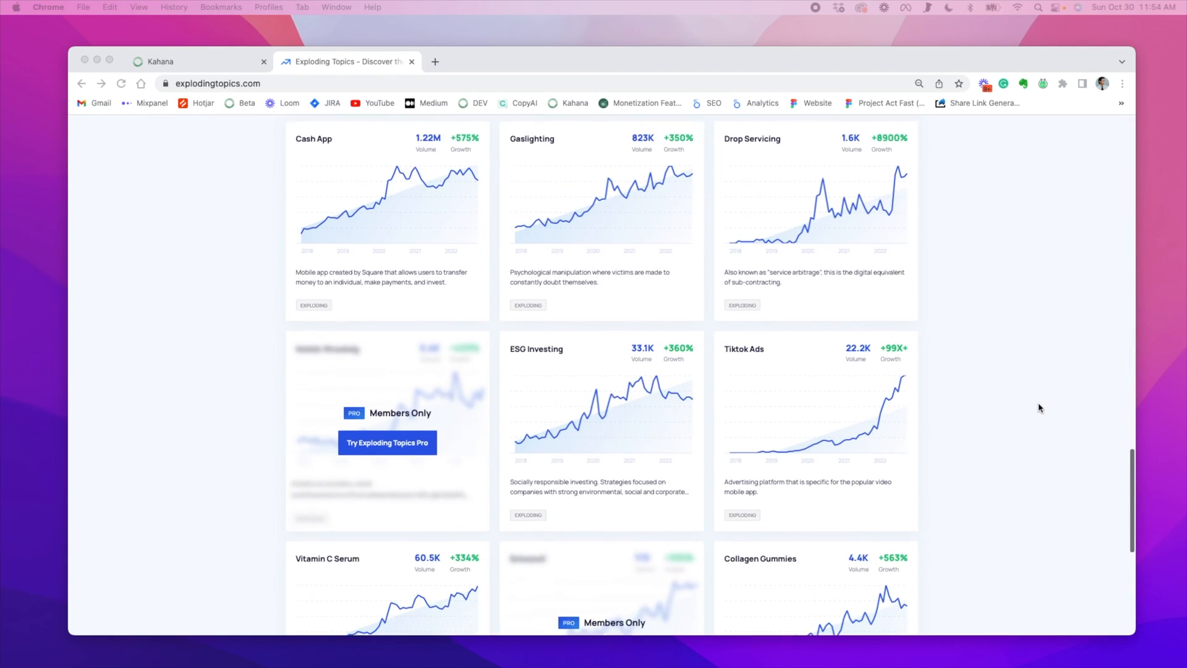
{"action": "scroll", "scroll_direction": "down", "scroll_amount": 3}
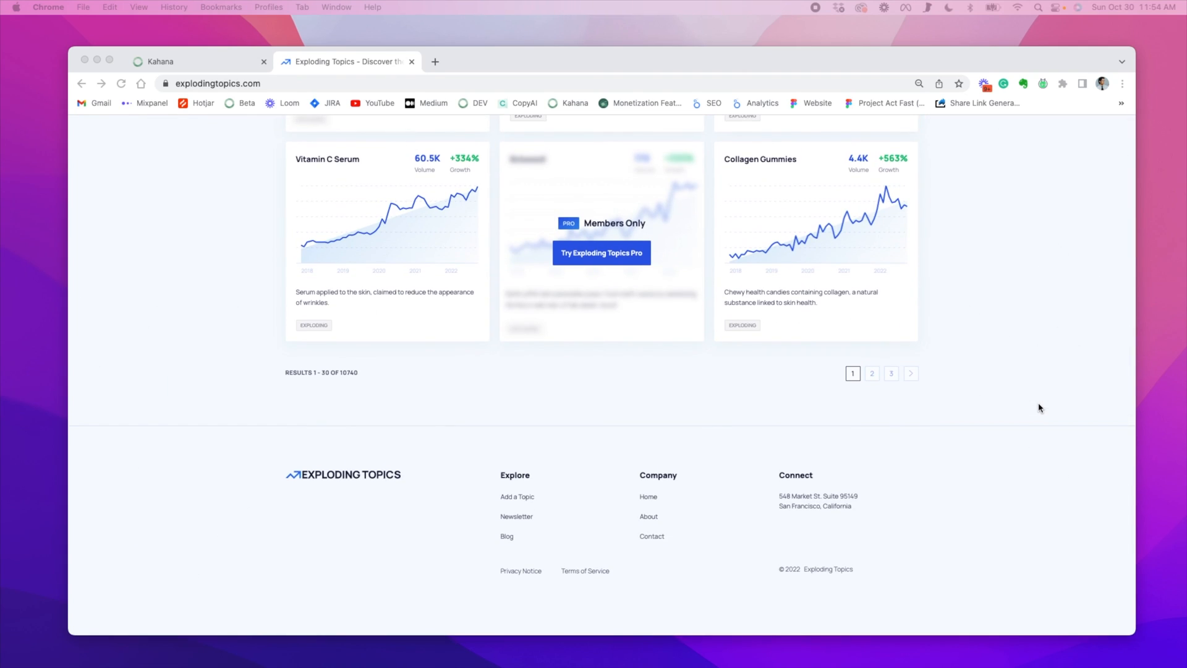
{"action": "left_click", "coordinate": [161, 62]}
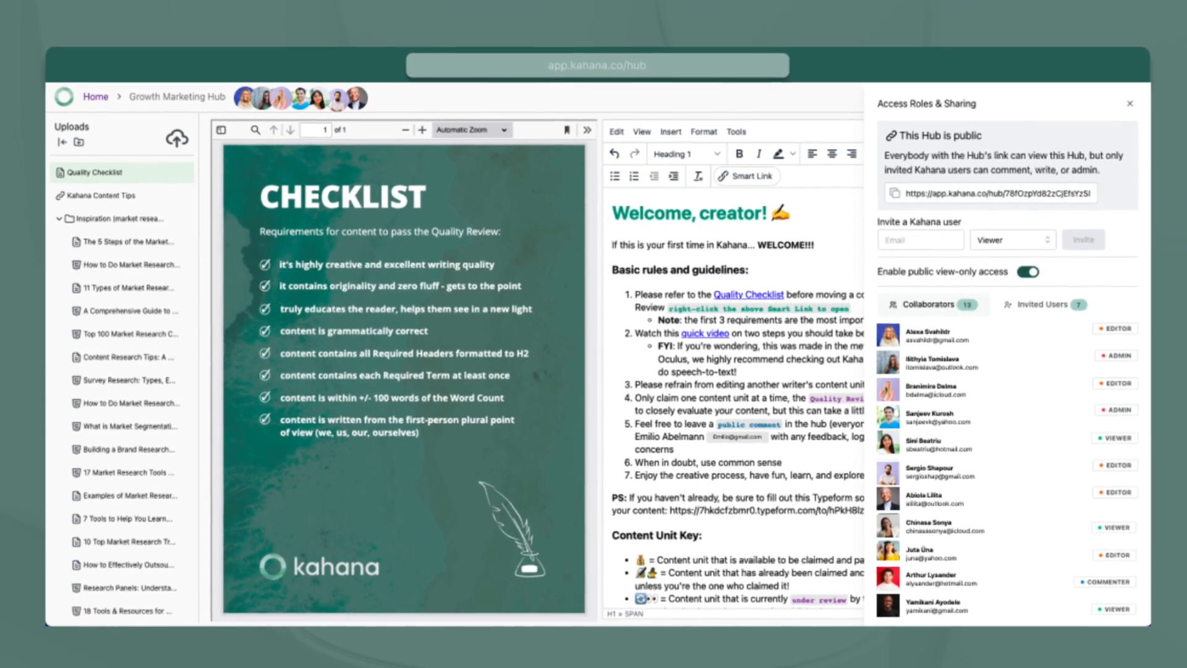